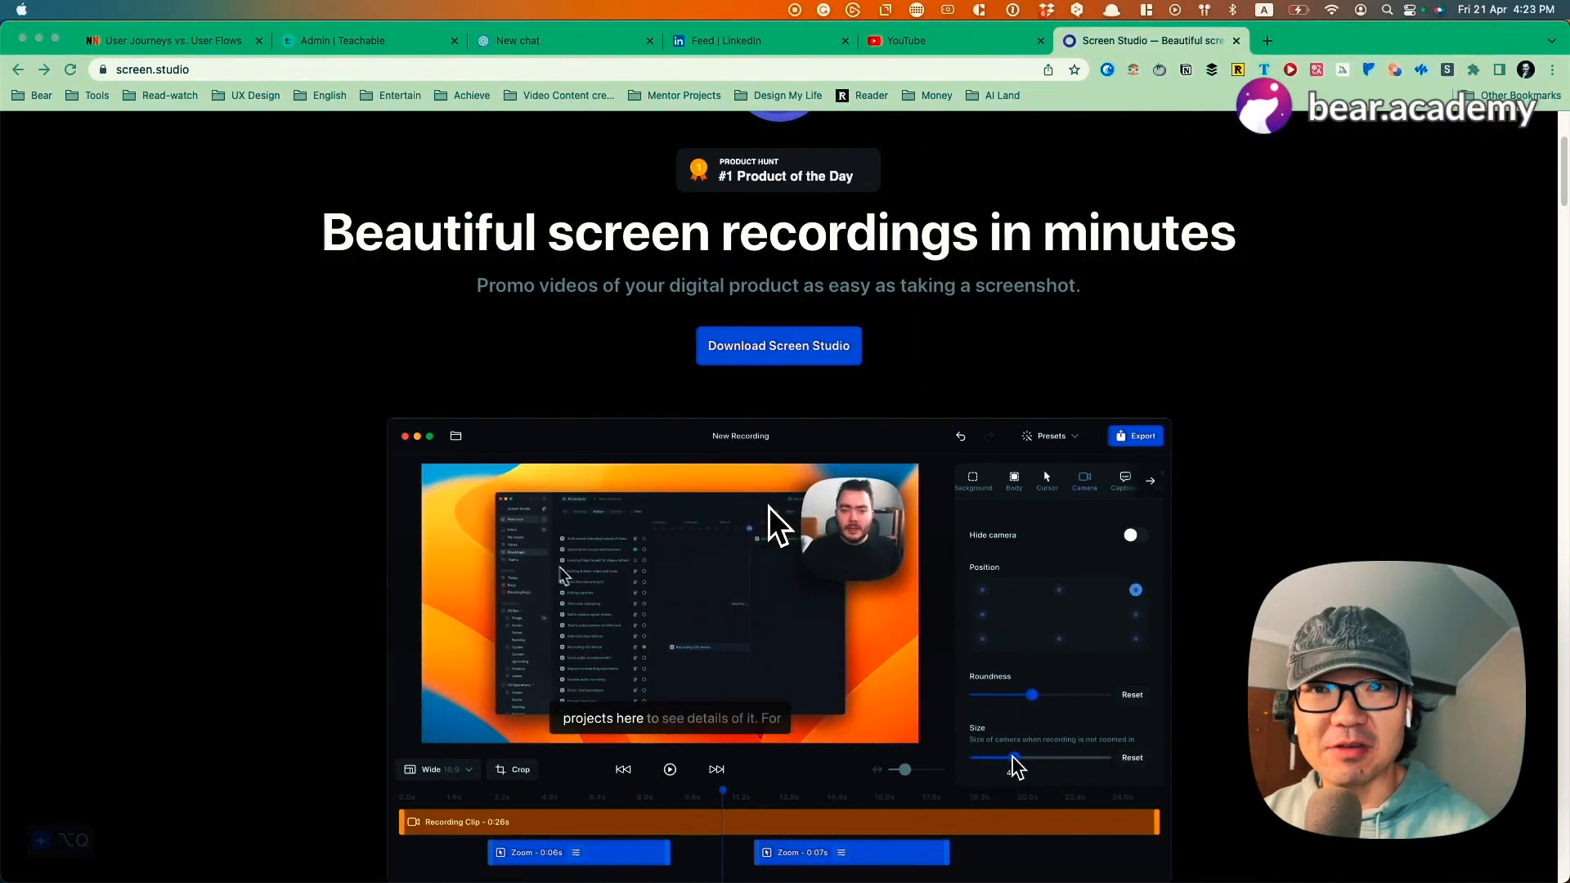
Step: Show the demo's caption settings and switch its preview to the Square layout
click(1121, 481)
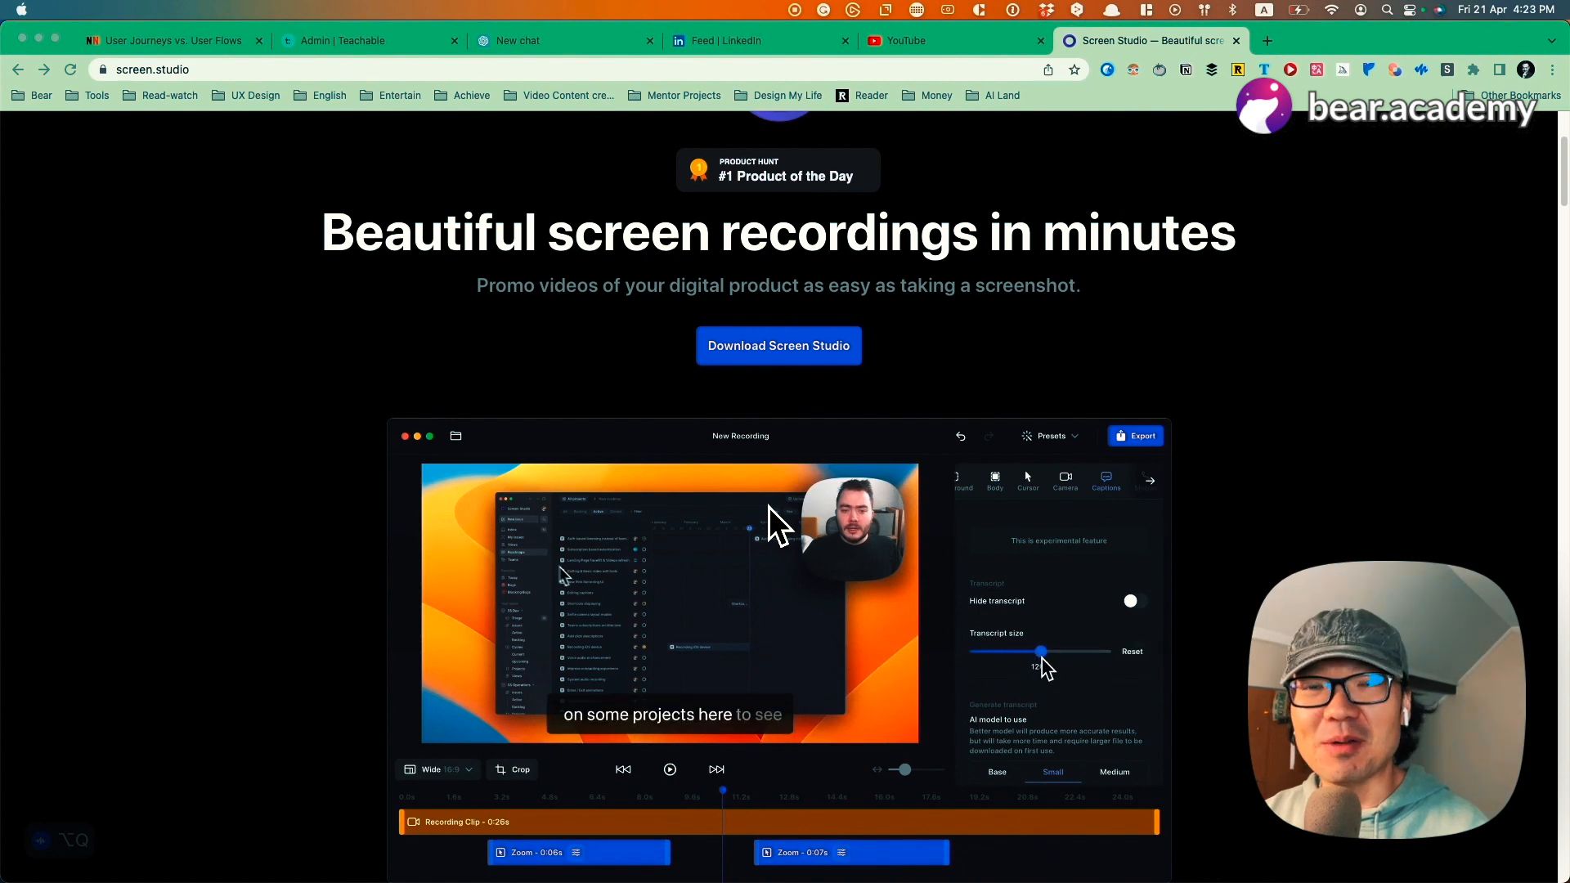
click(438, 769)
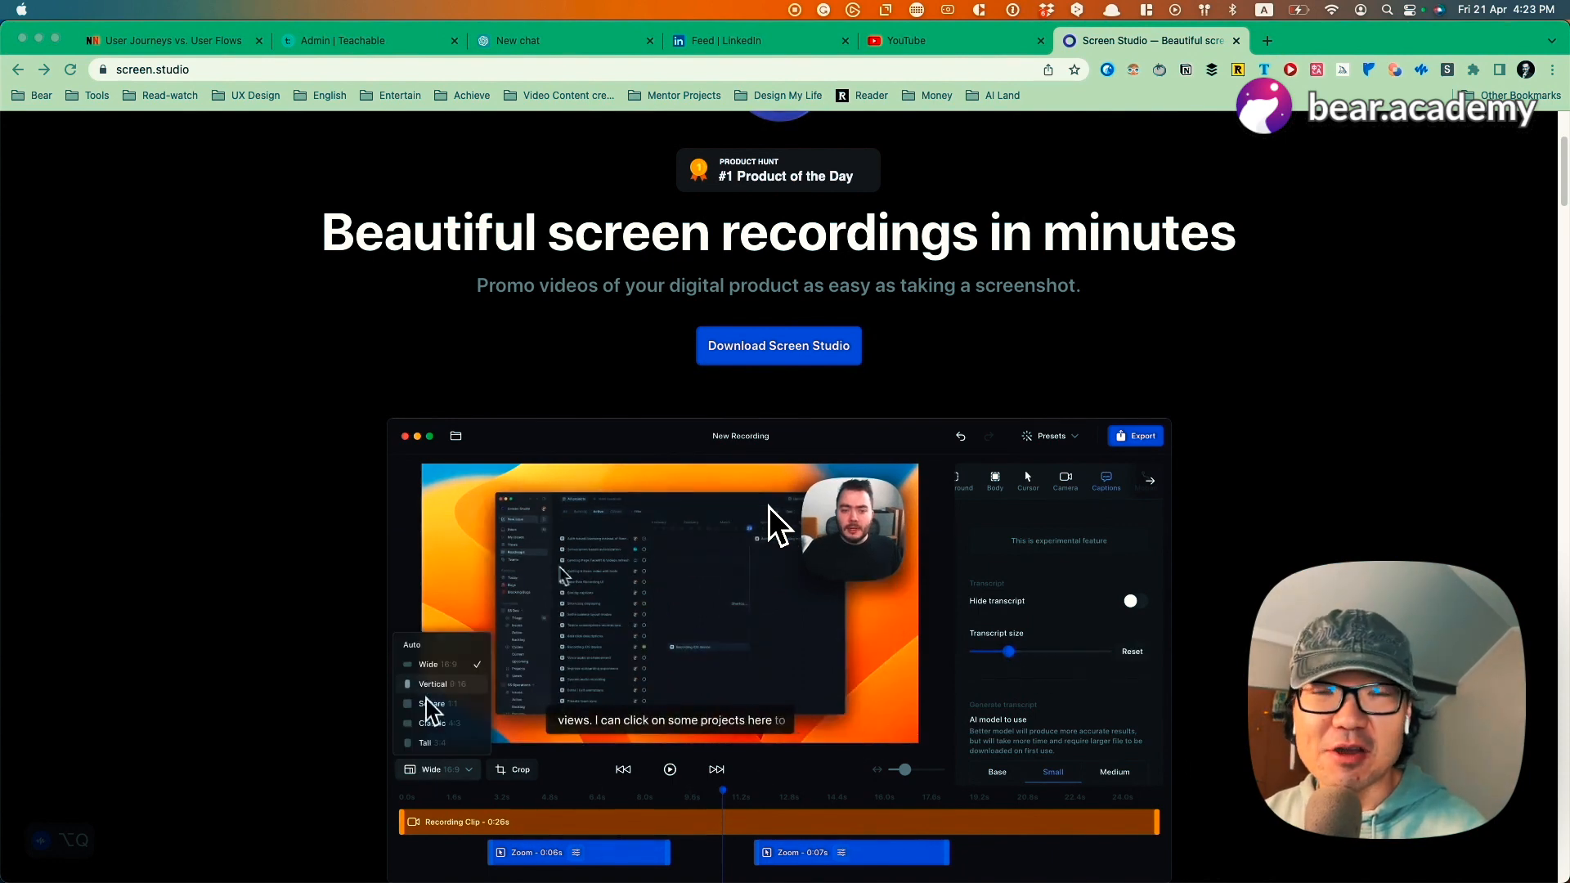
click(426, 742)
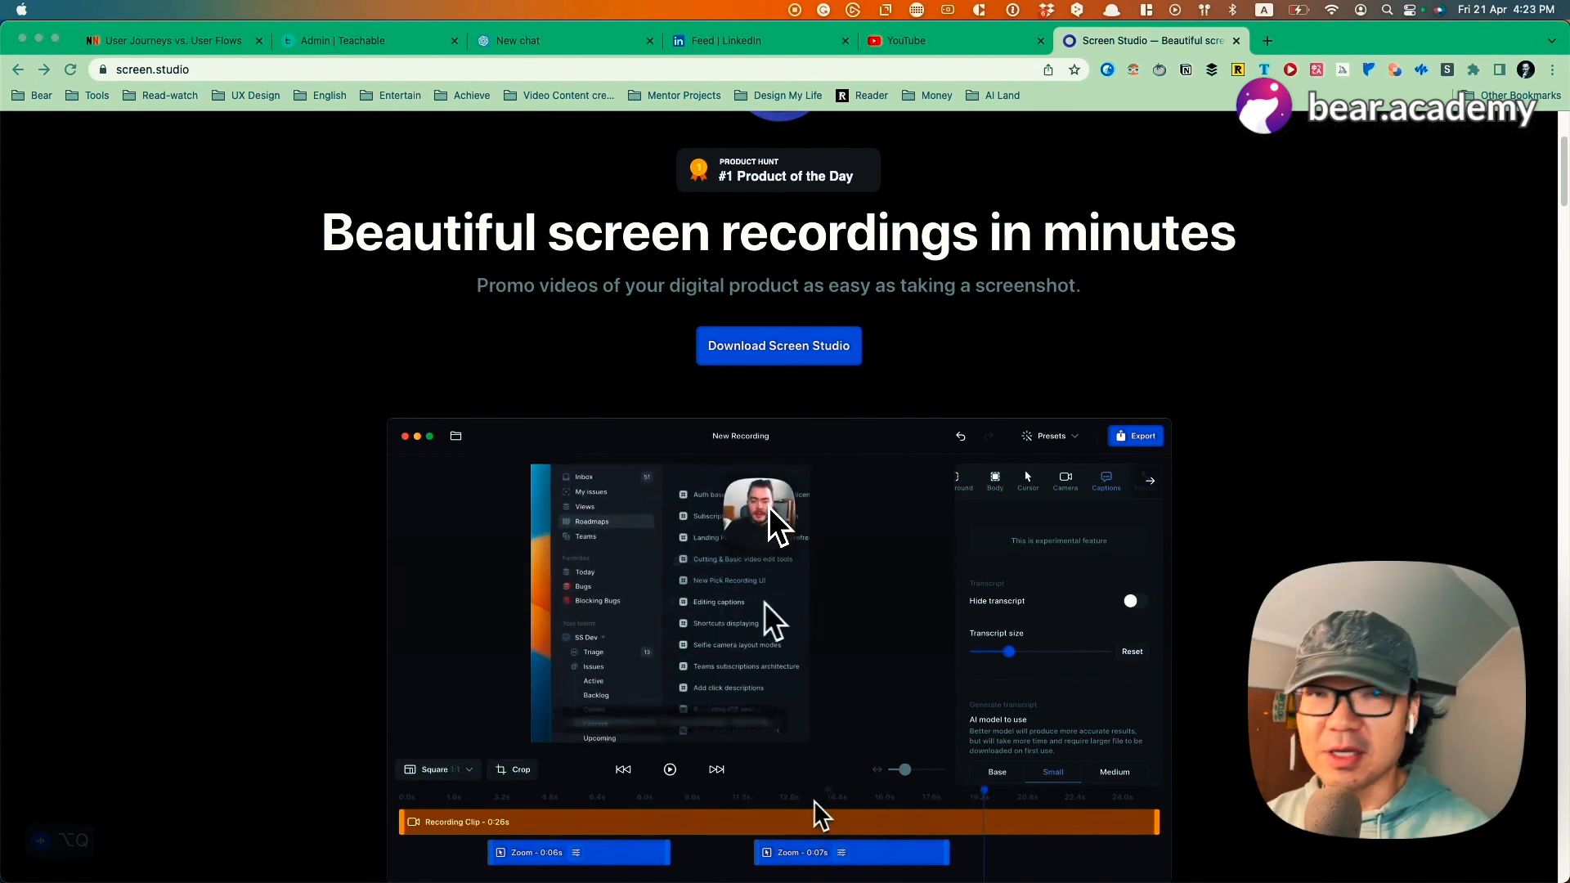
Step: Select a zoom clip on the demo timeline to reveal its settings
click(1135, 435)
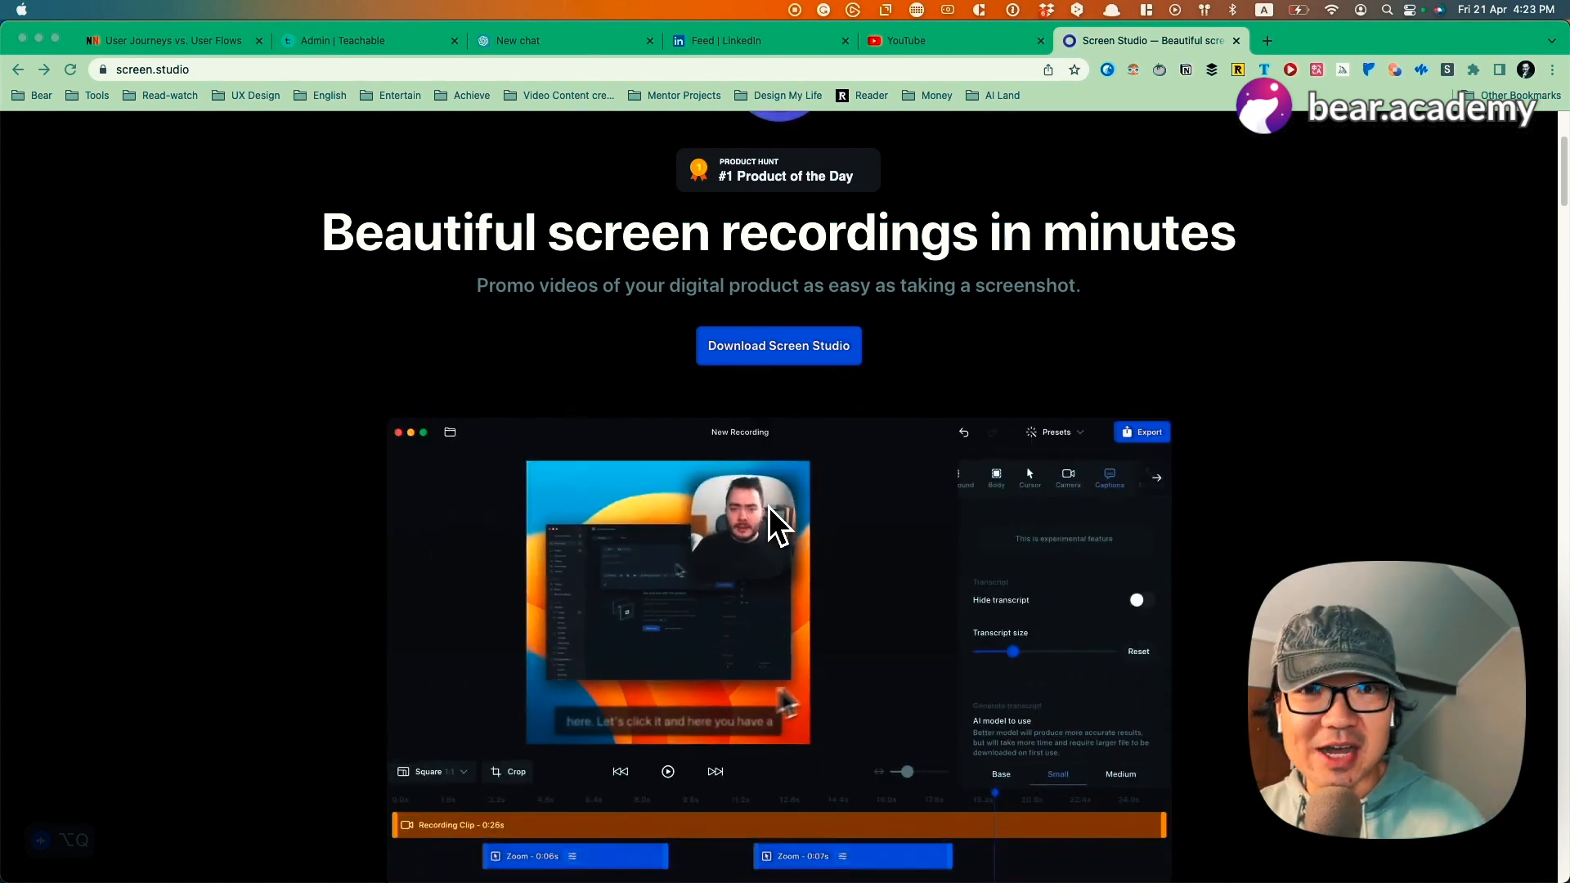
click(1066, 479)
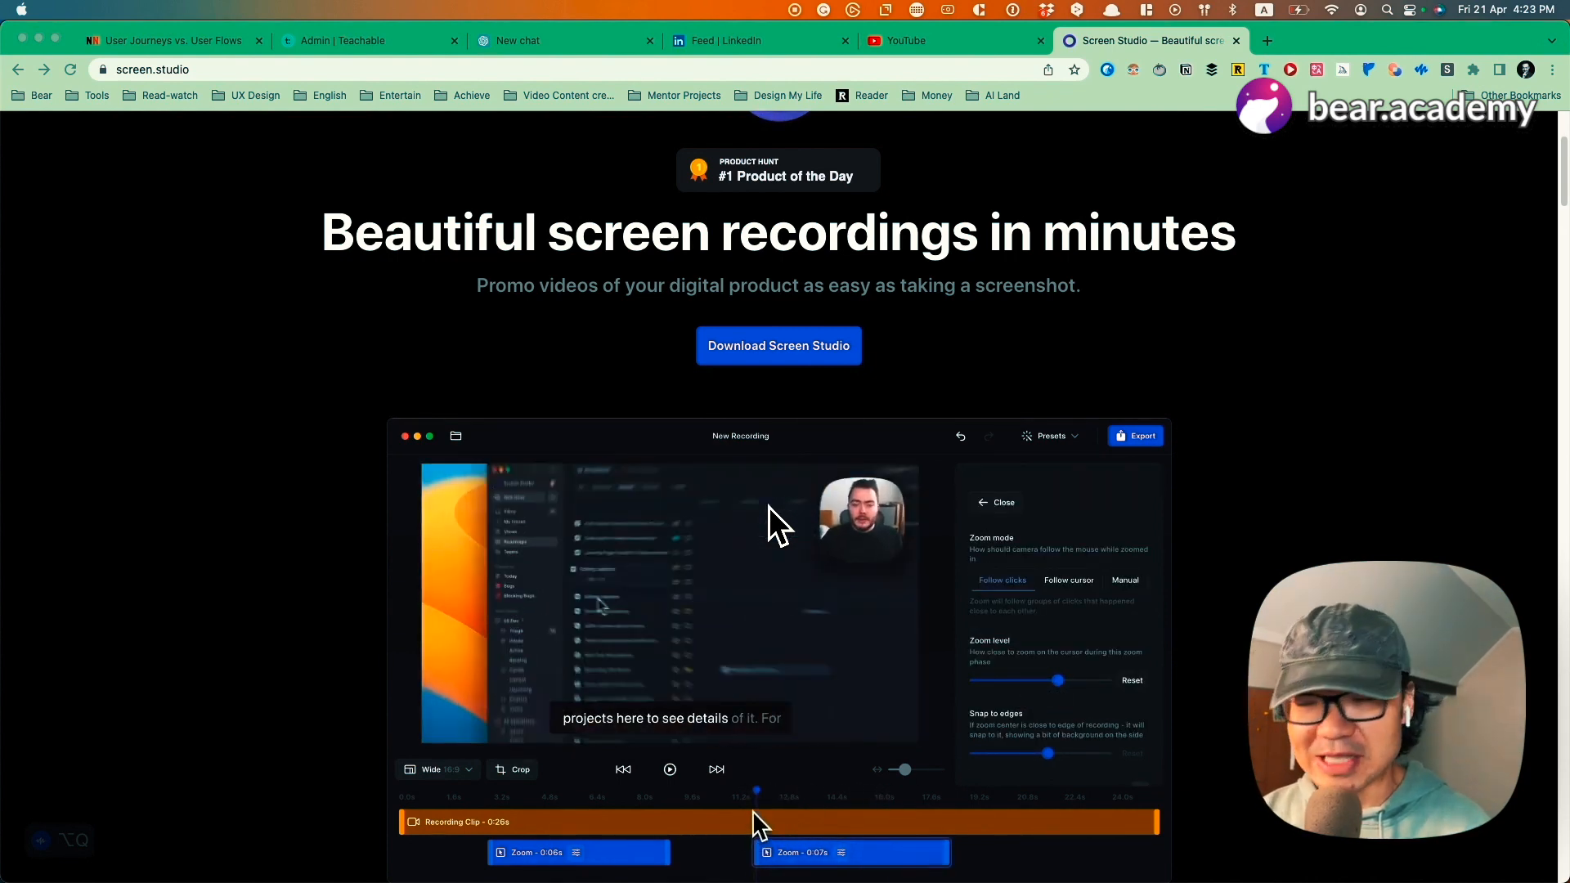
Step: Enlarge the ChatGPT comparison table of ScreenFlow, QuickTime, Screen Studio, OBS Studio and Camtasia
click(1082, 471)
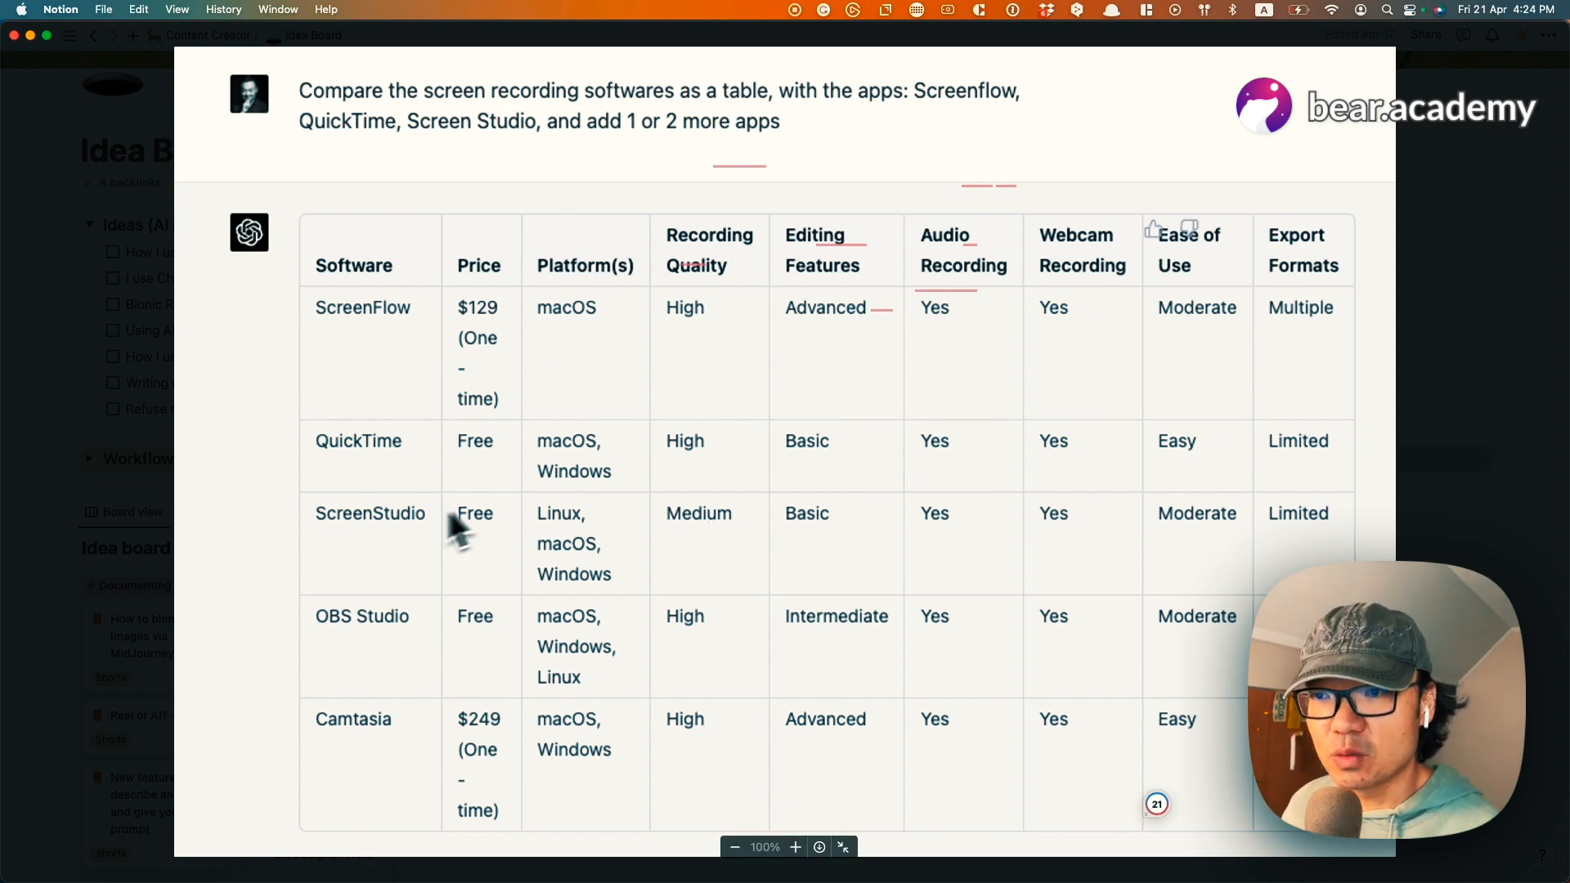
mouse_move(381, 566)
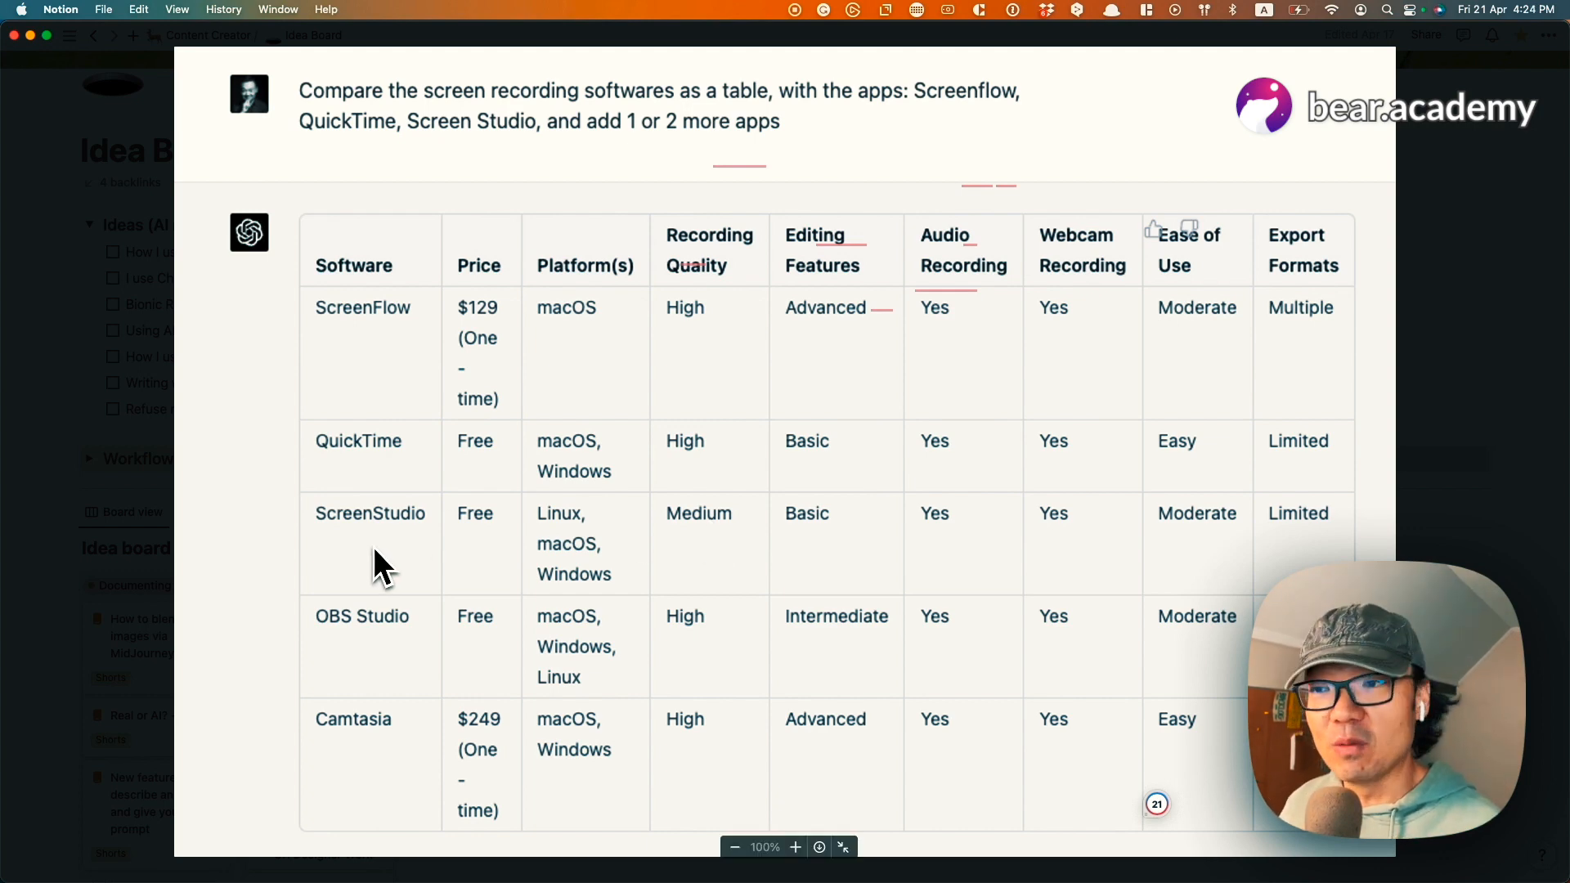
mouse_move(510, 561)
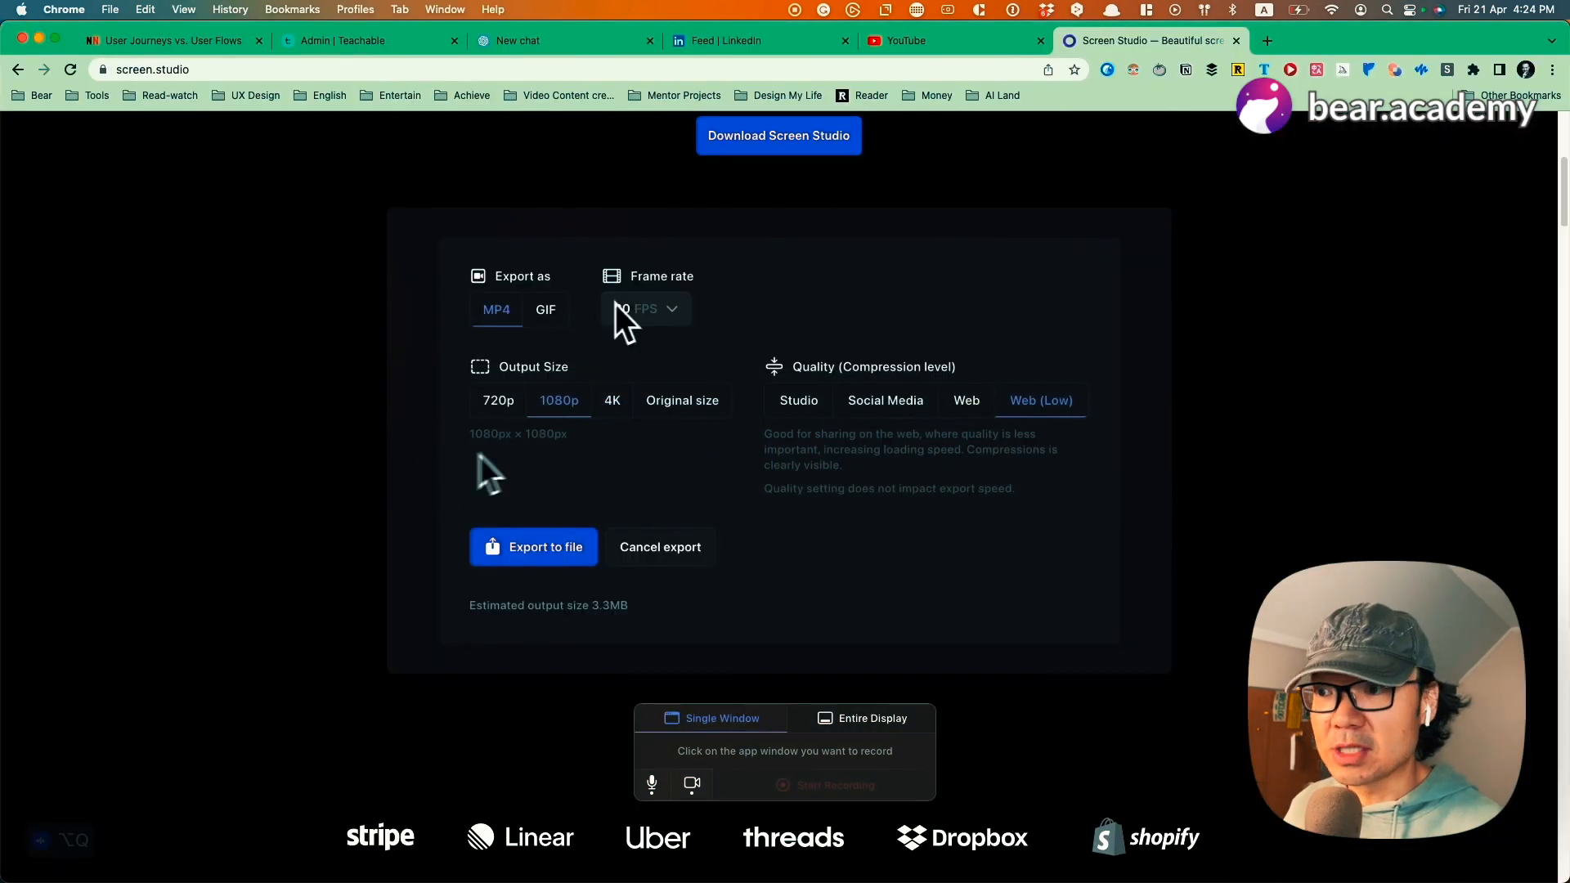
Step: Close the demo's export settings and view its camera and caption settings
click(659, 546)
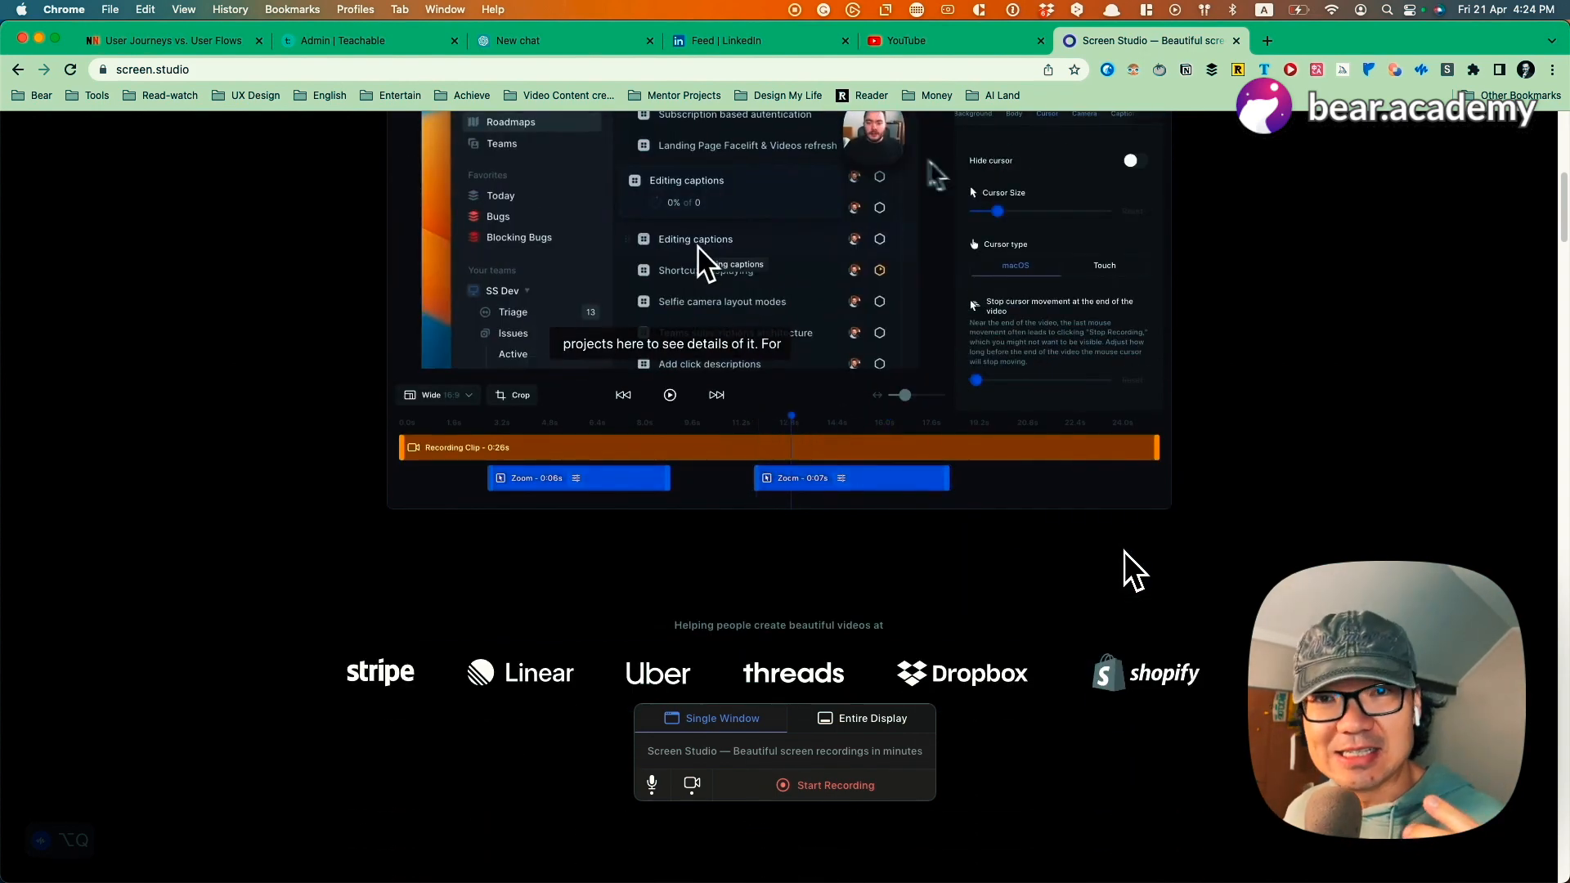
click(1084, 113)
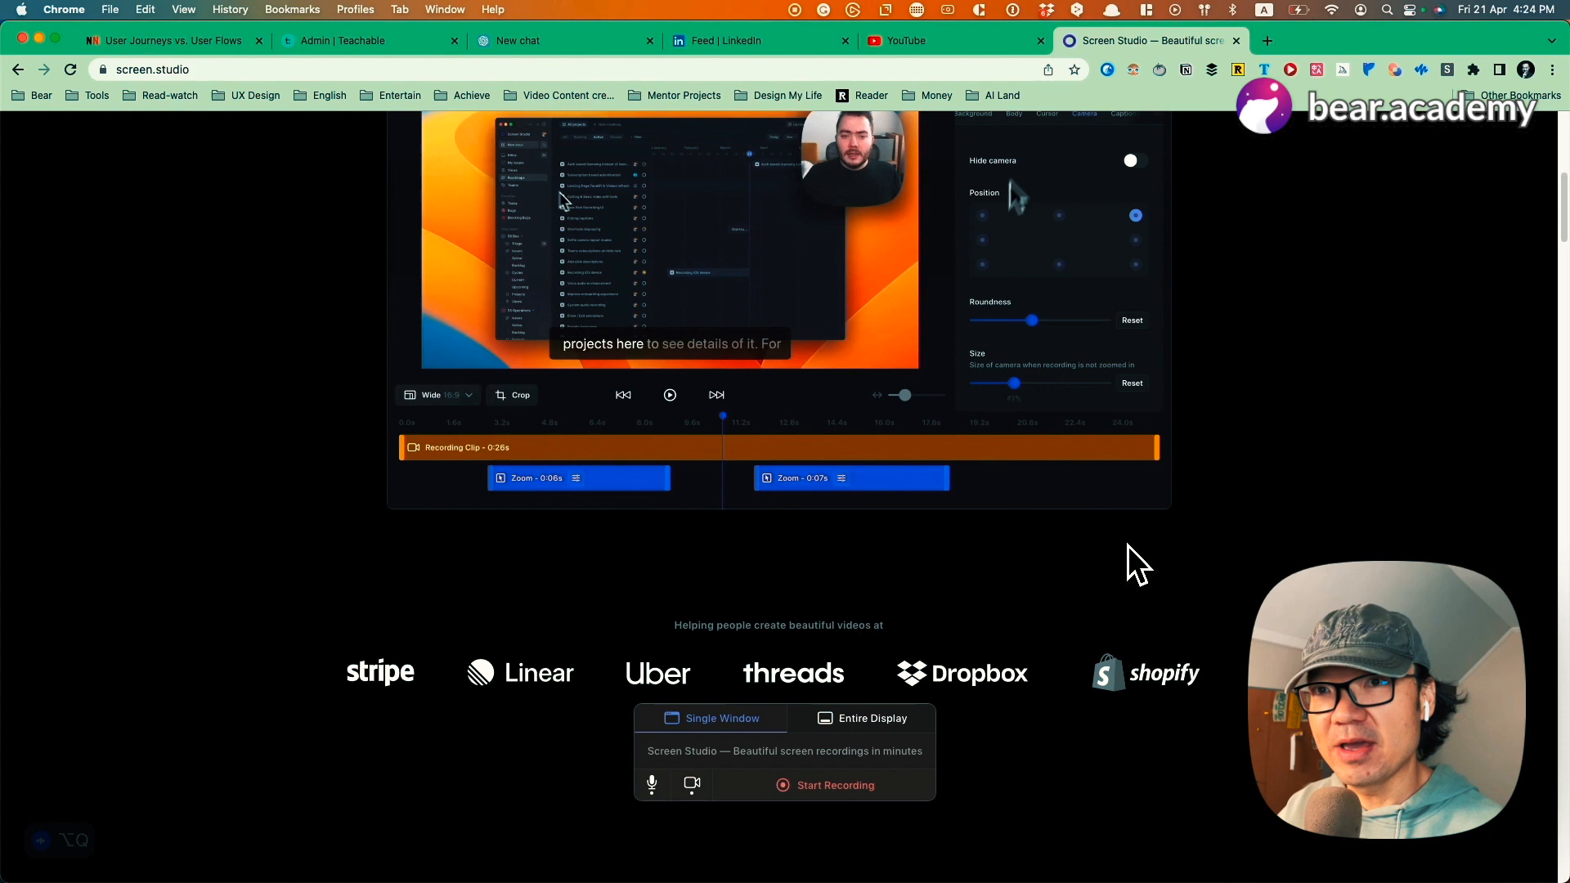
click(1106, 113)
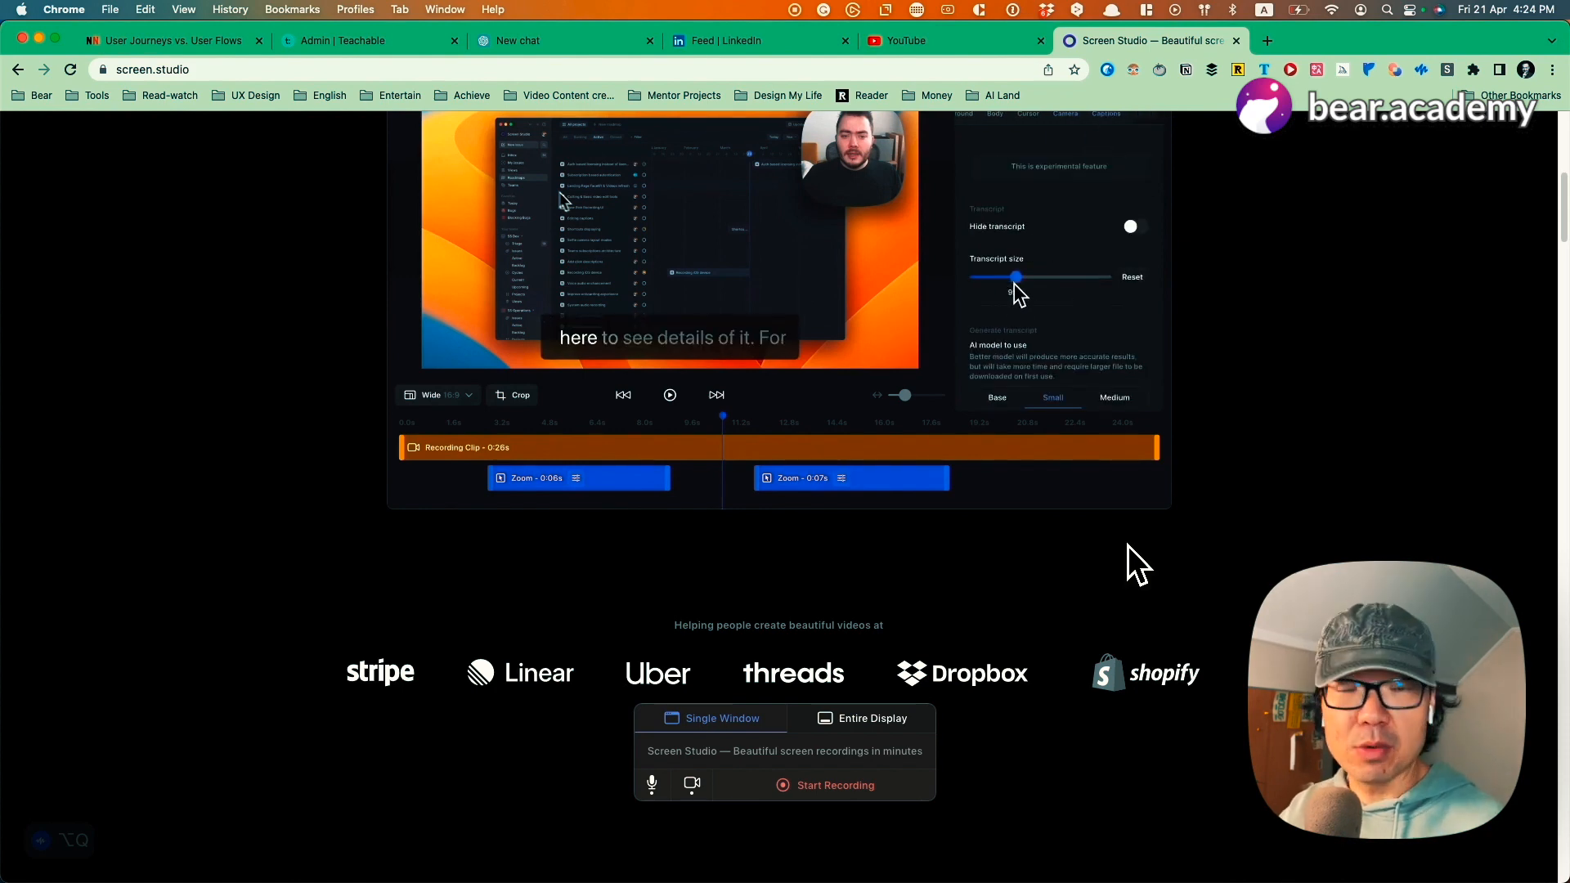
Step: Try the Vertical and Tall demo layouts, then return the preview to Wide
click(438, 394)
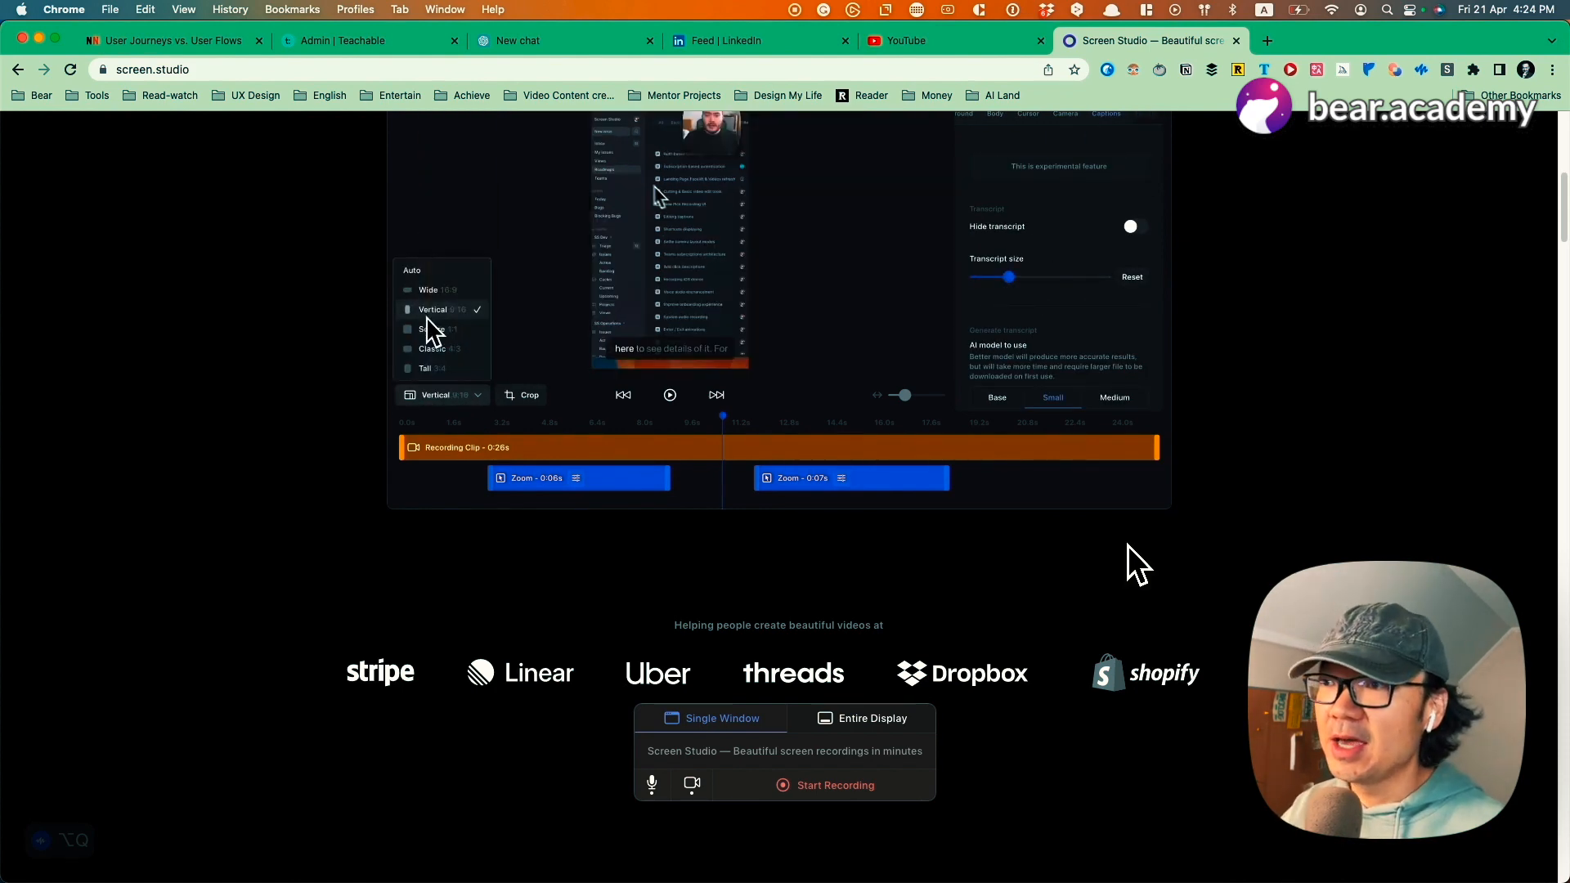
click(425, 368)
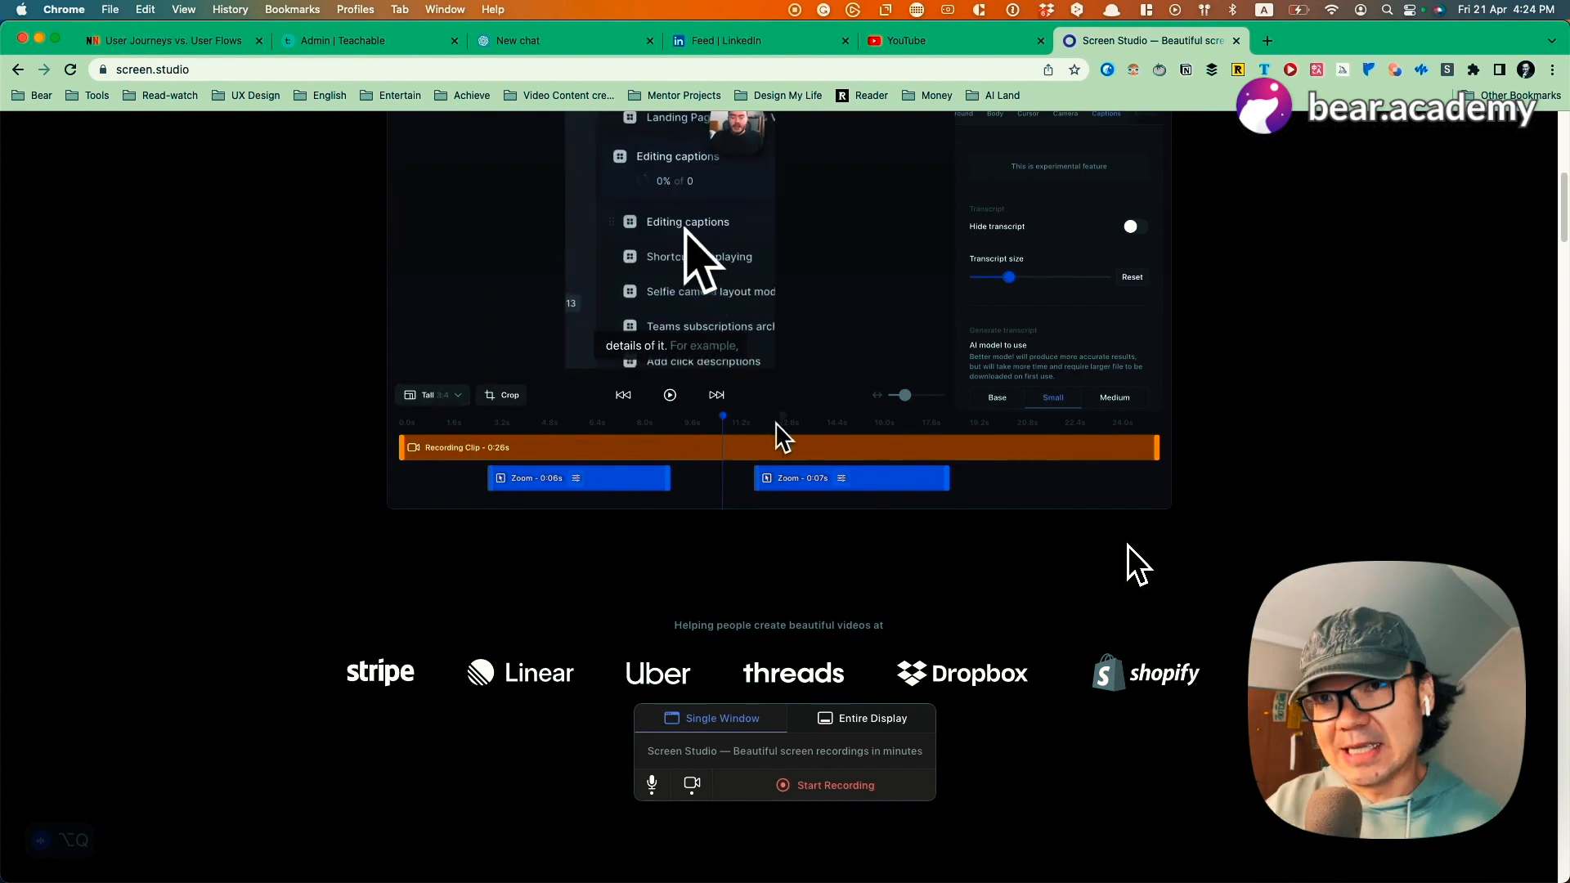
click(432, 394)
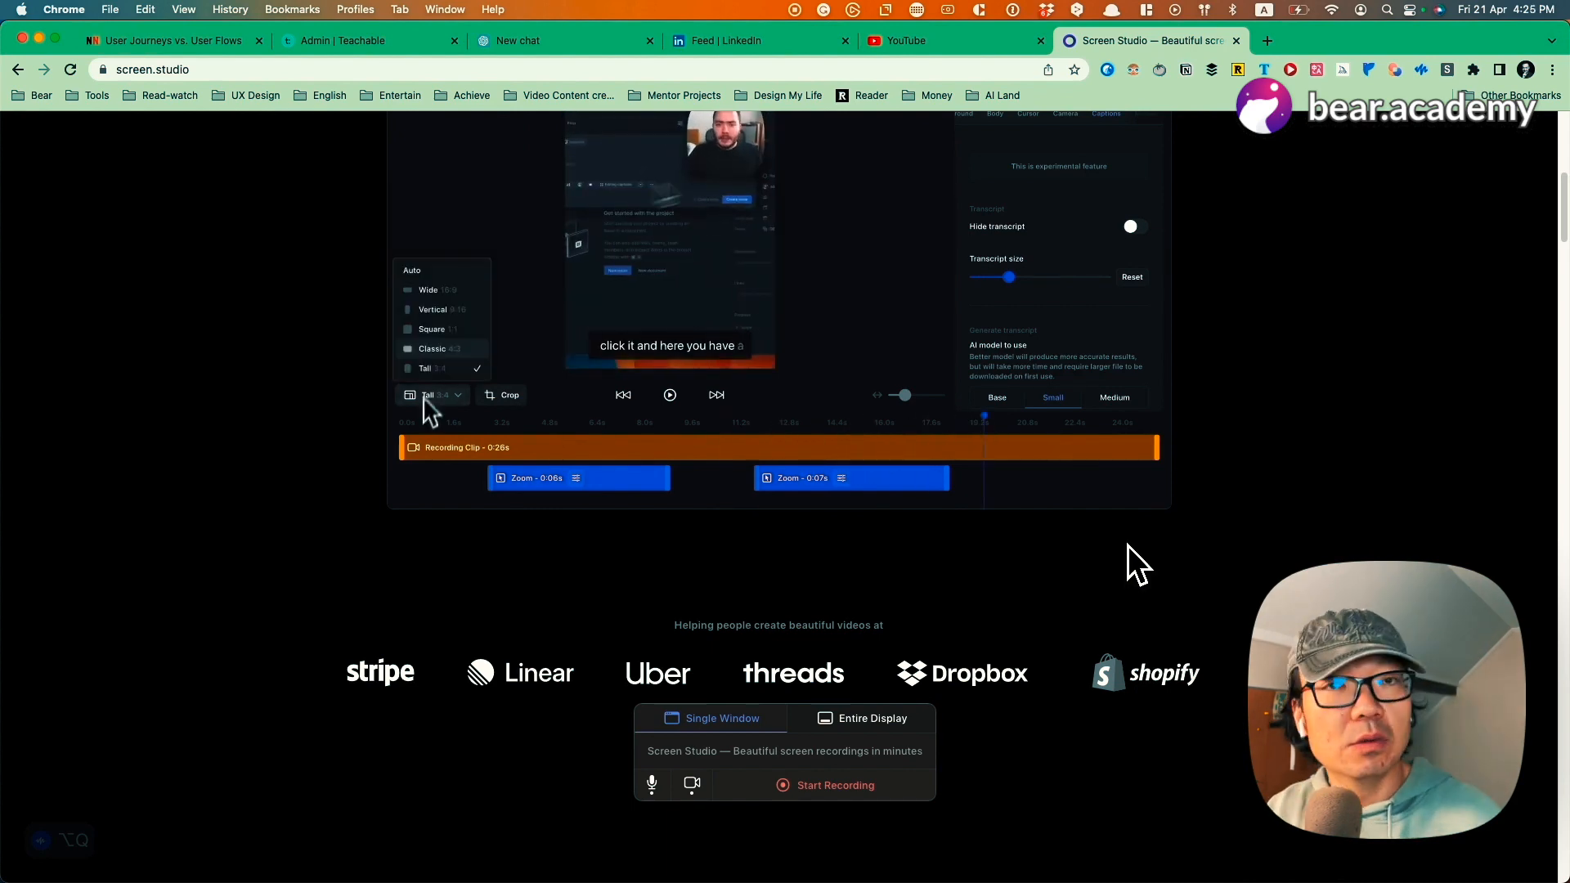
click(432, 329)
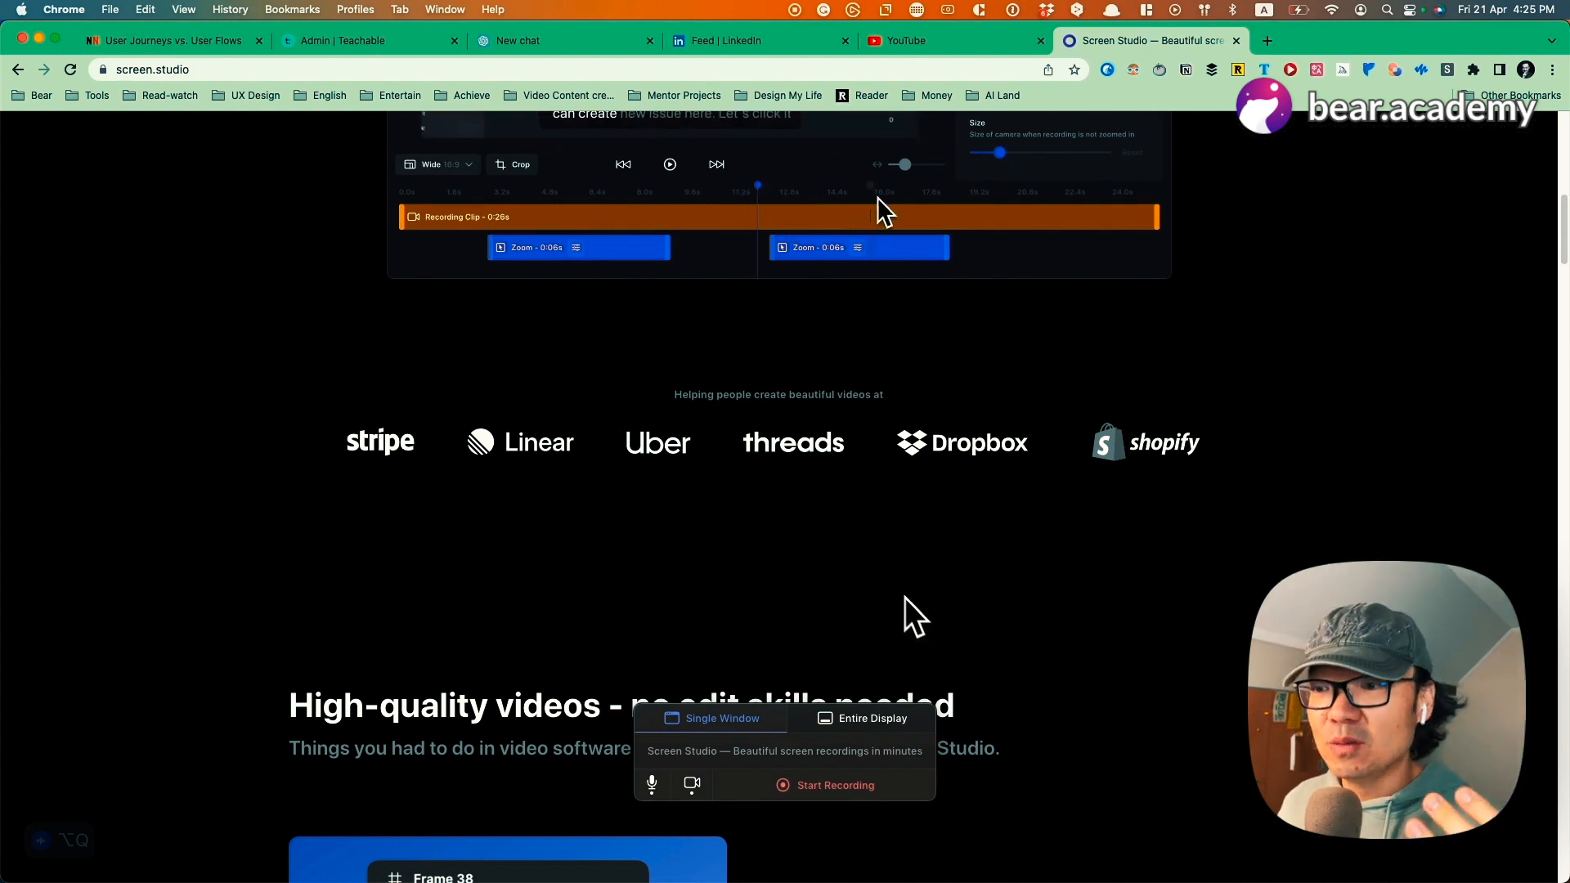
Step: Scroll through the feature cards for smooth cursor, motion blur and wallpaper frame
scroll(down, 3)
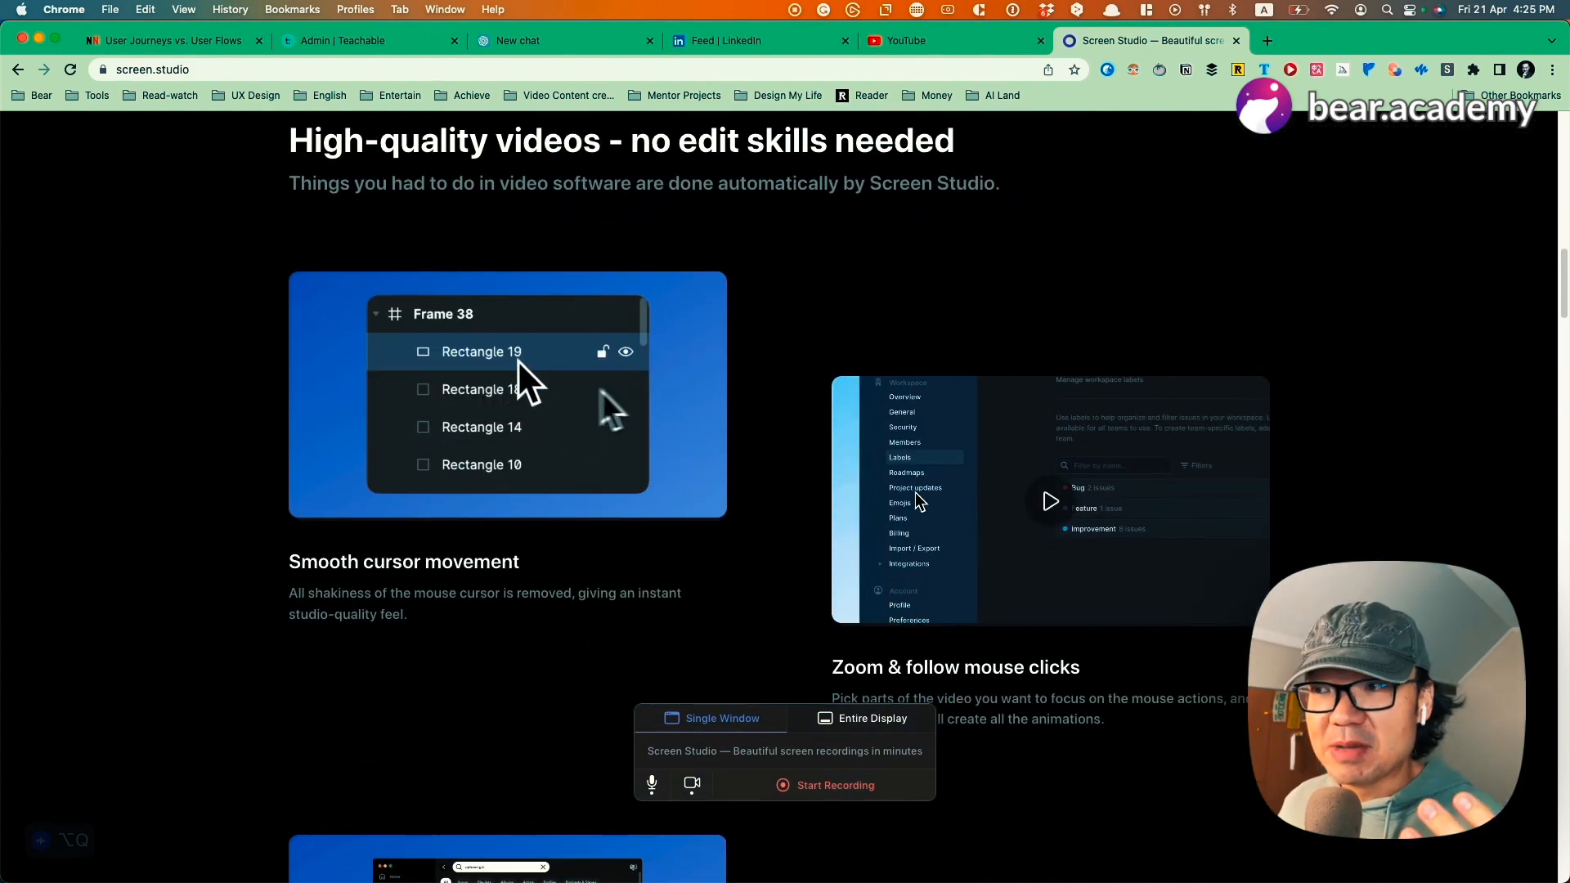
scroll(down, 3)
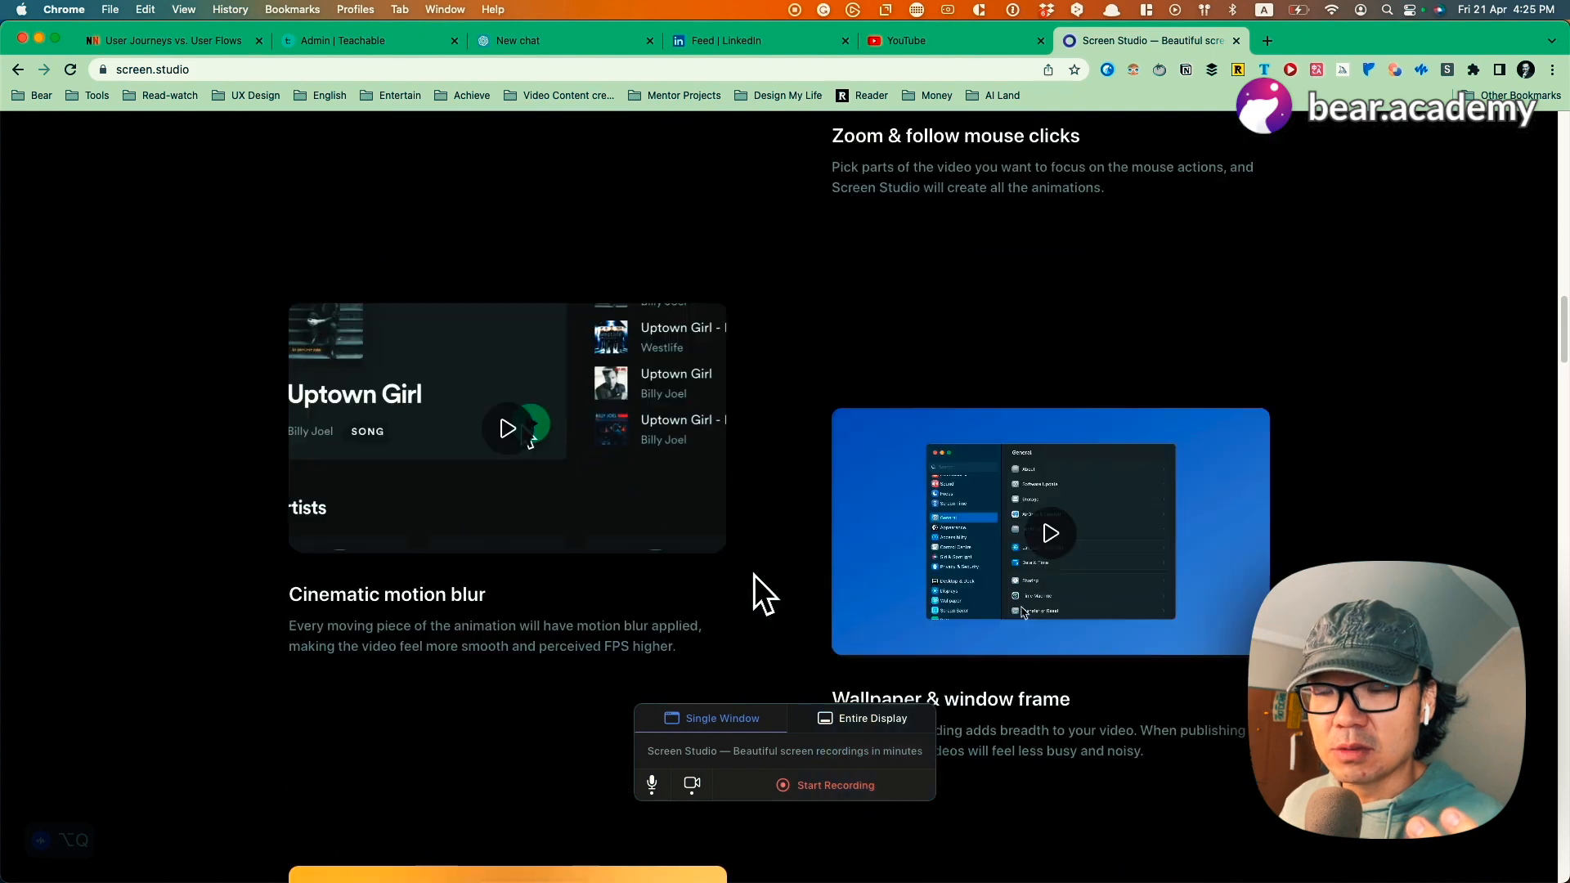
scroll(down, 3)
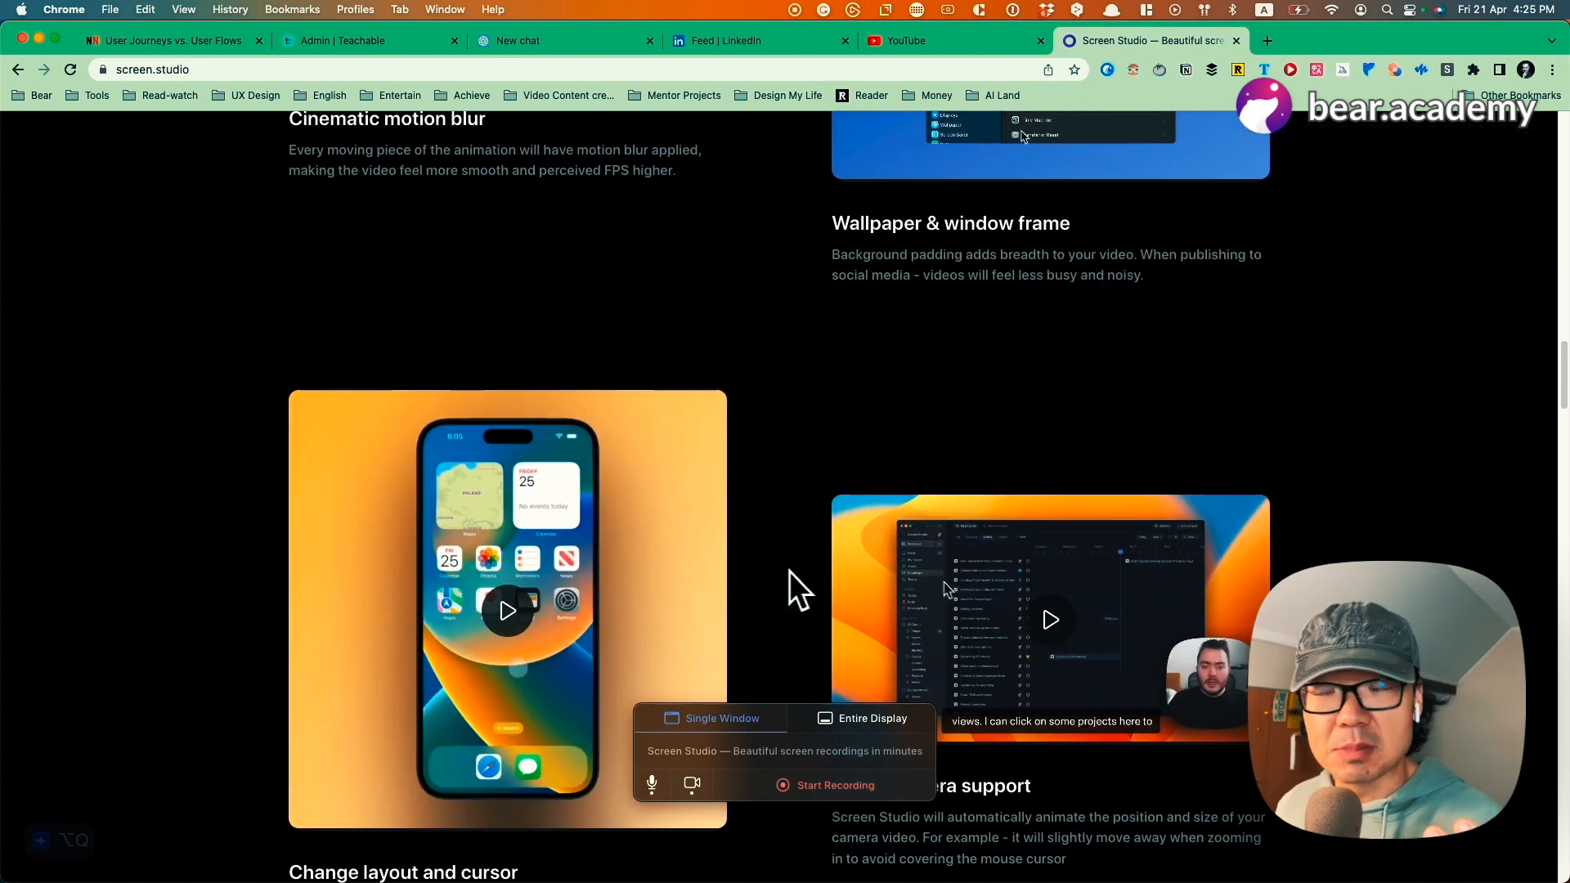
scroll(down, 3)
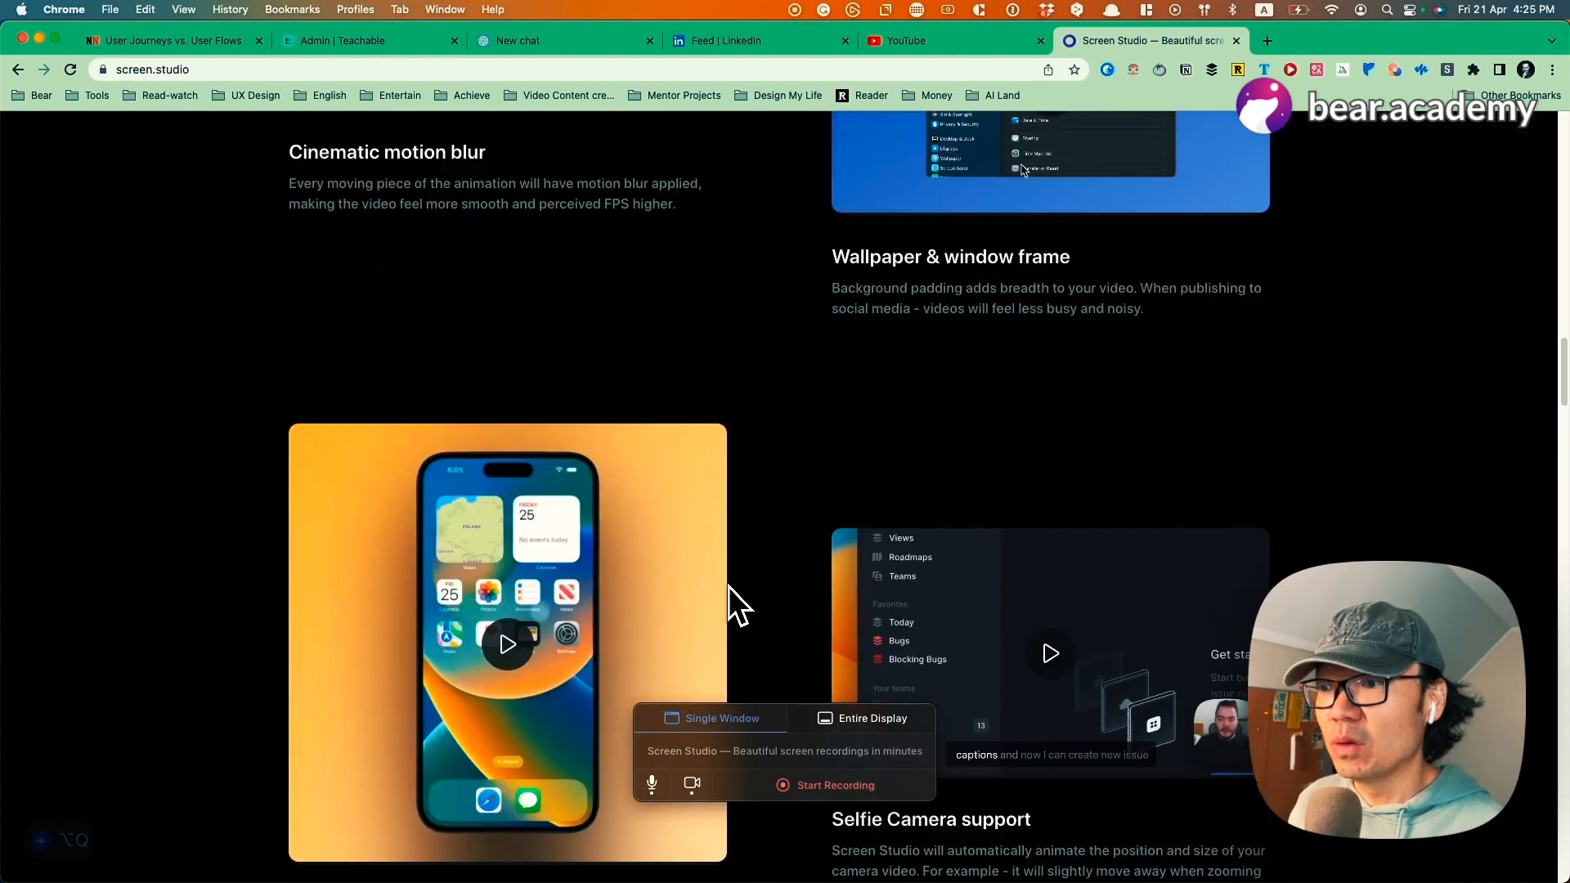
scroll(down, 3)
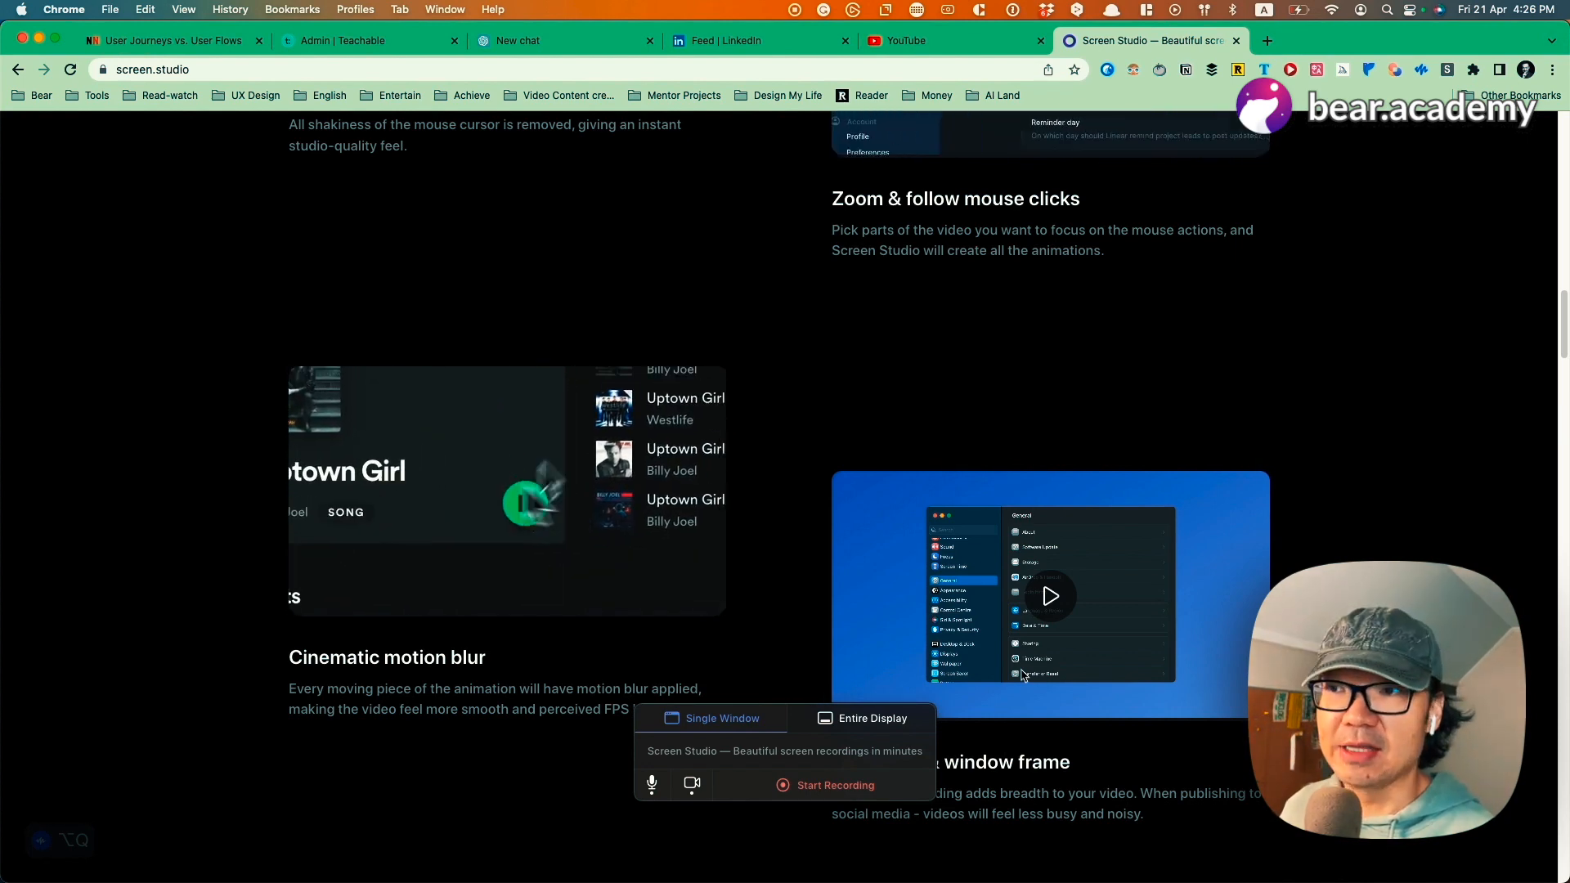
Step: Scroll on past the Change layout and cursor and Selfie Camera support features
scroll(up, 3)
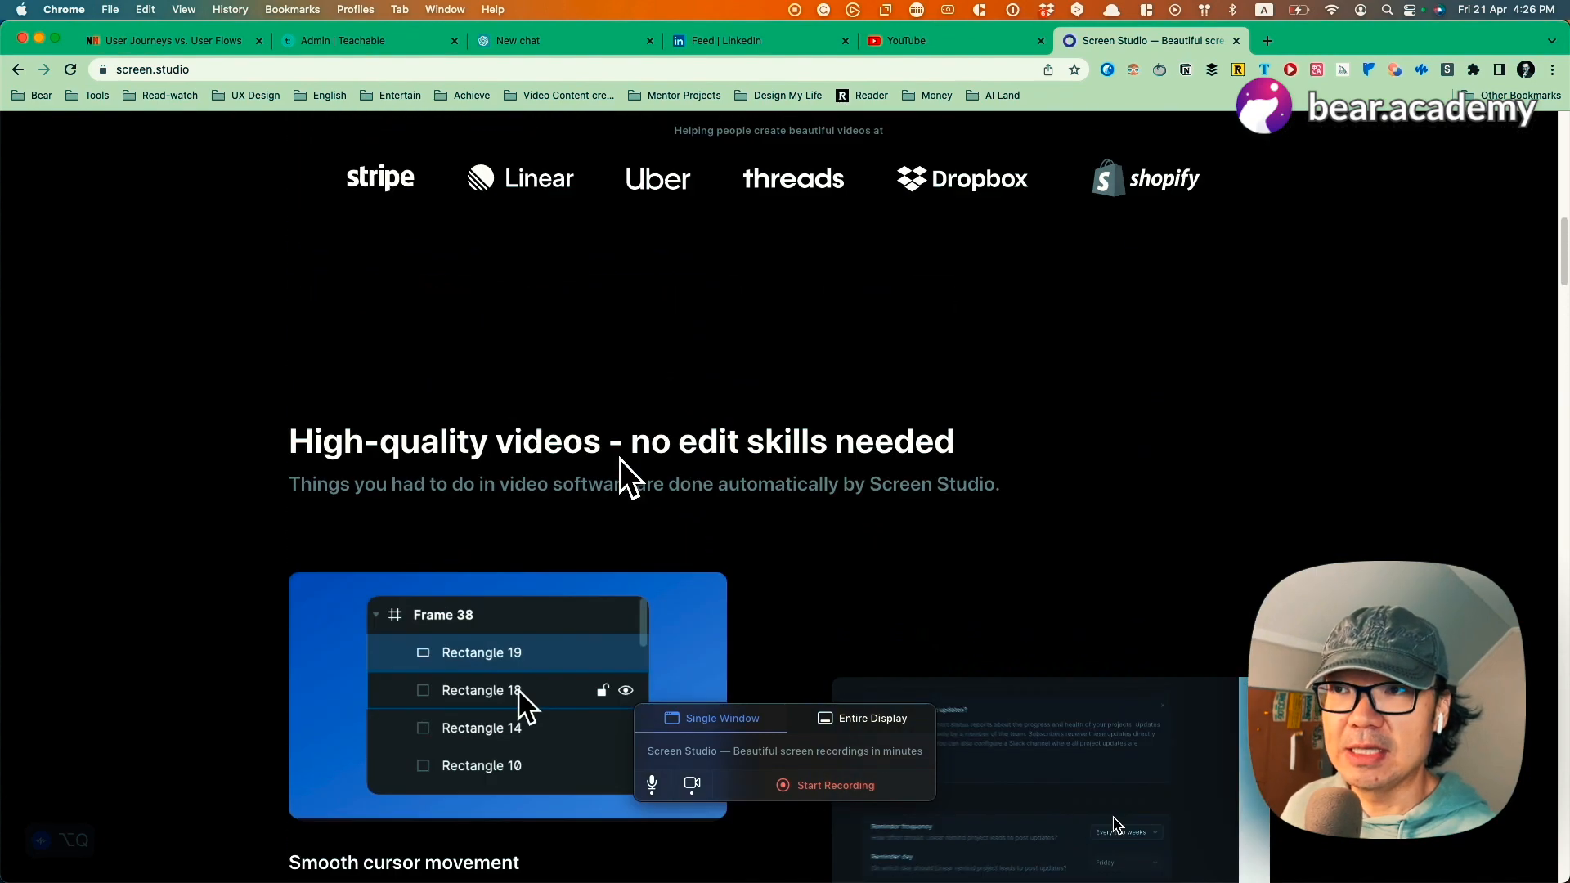
scroll(down, 3)
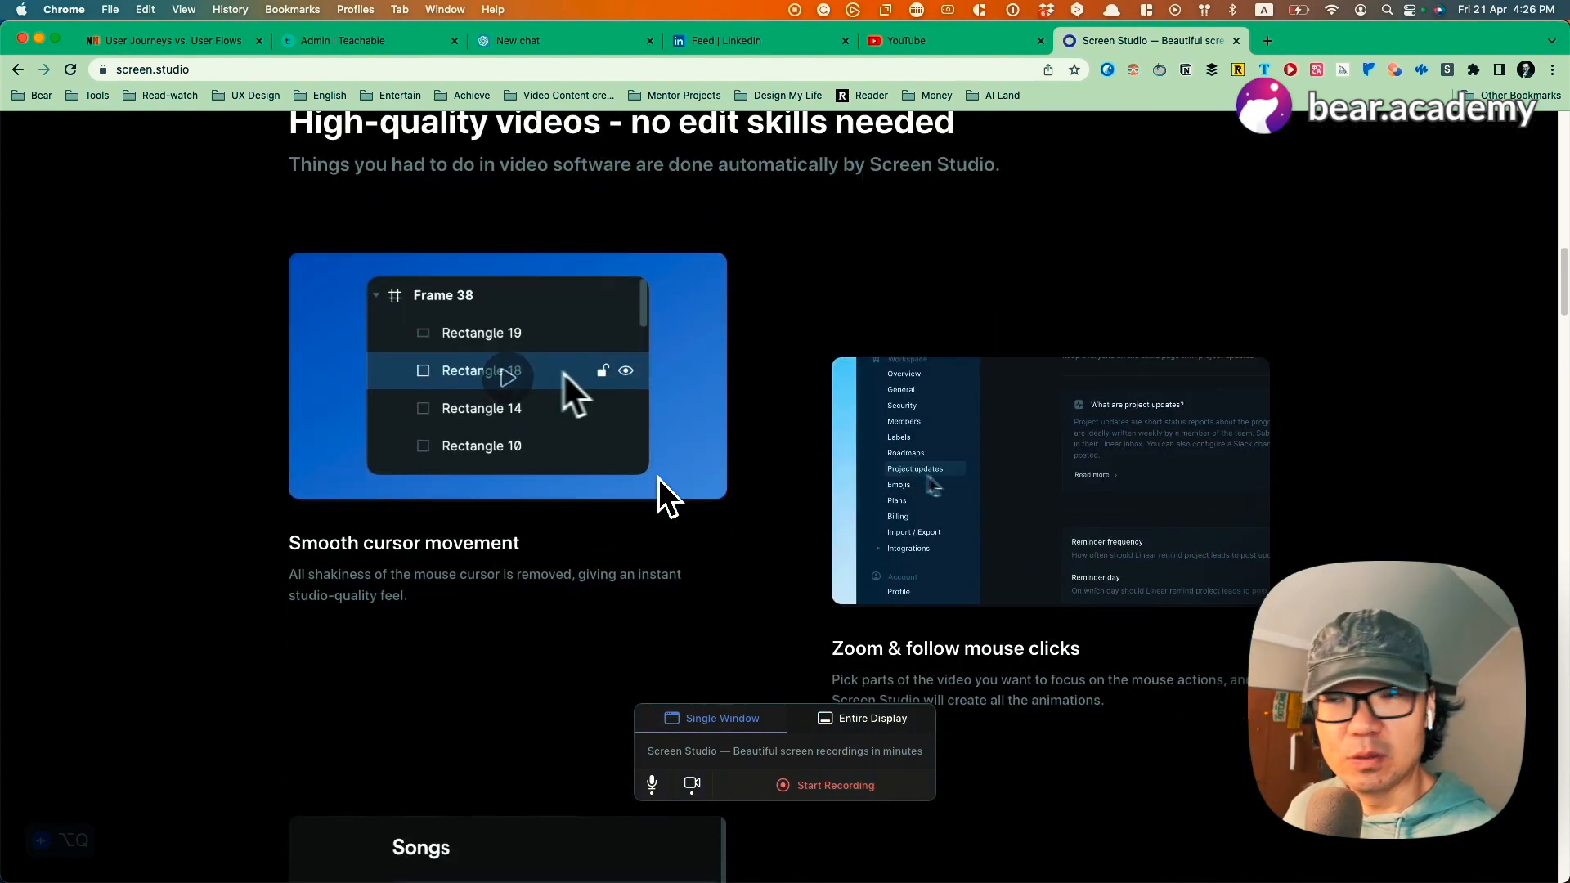
scroll(down, 3)
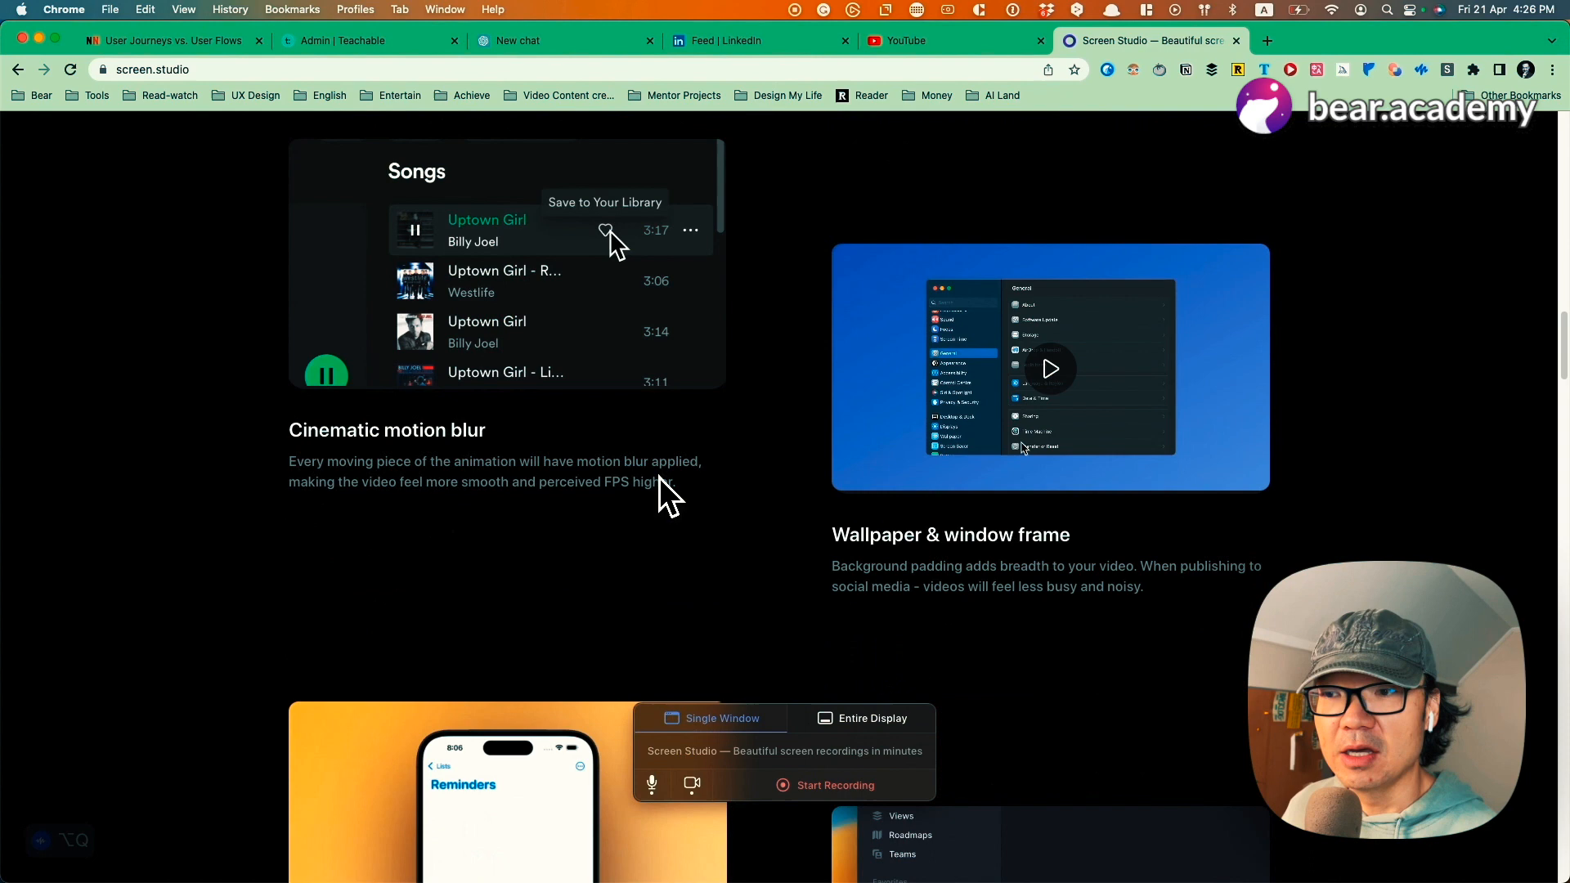
scroll(down, 3)
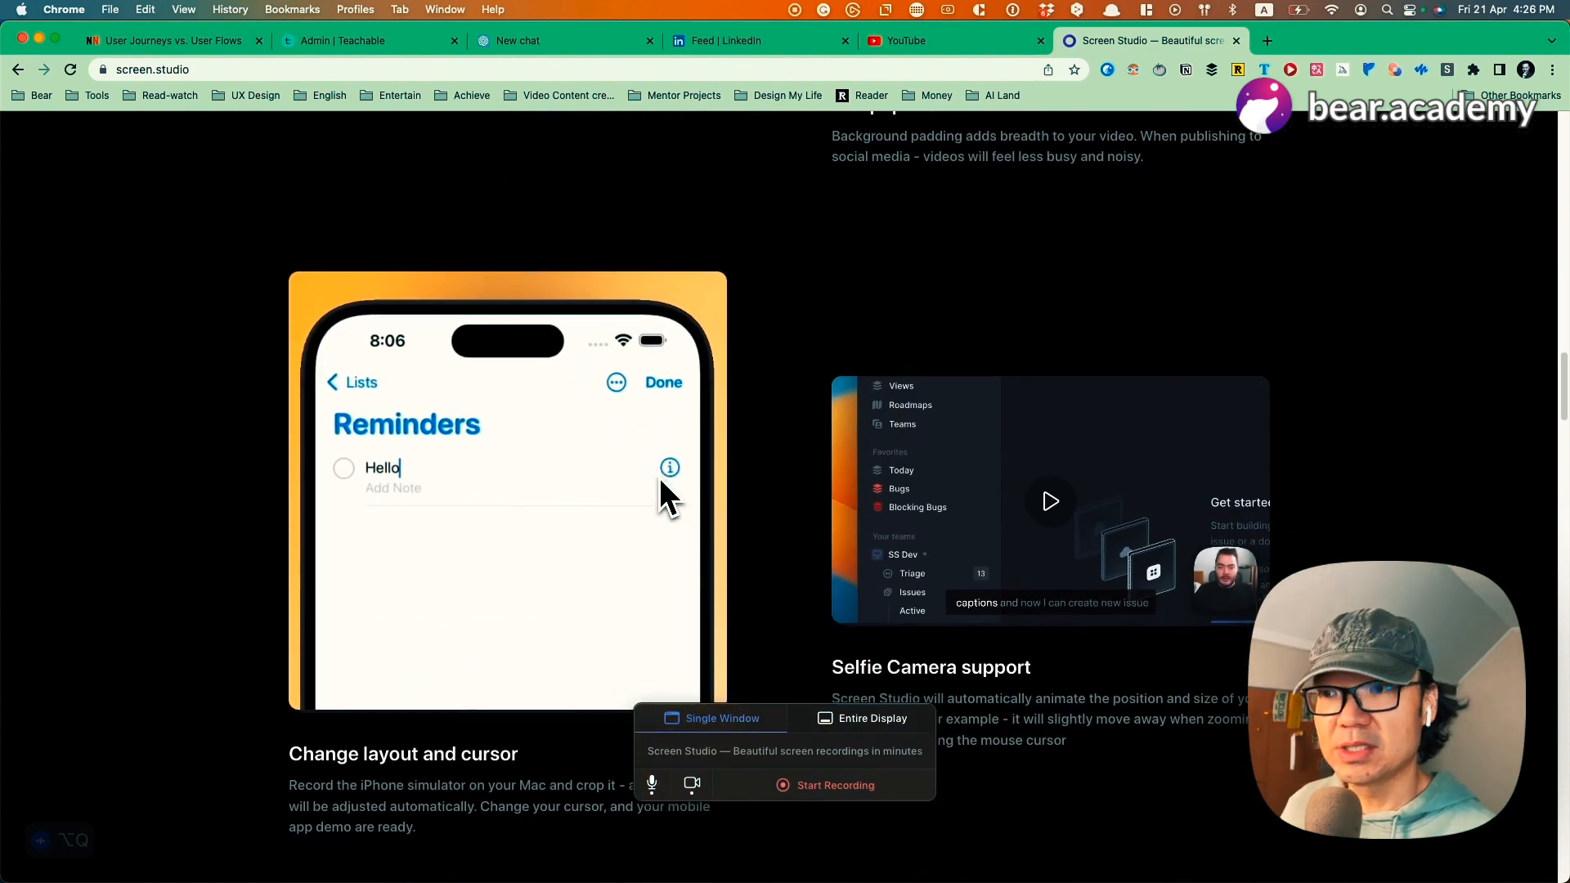
scroll(down, 3)
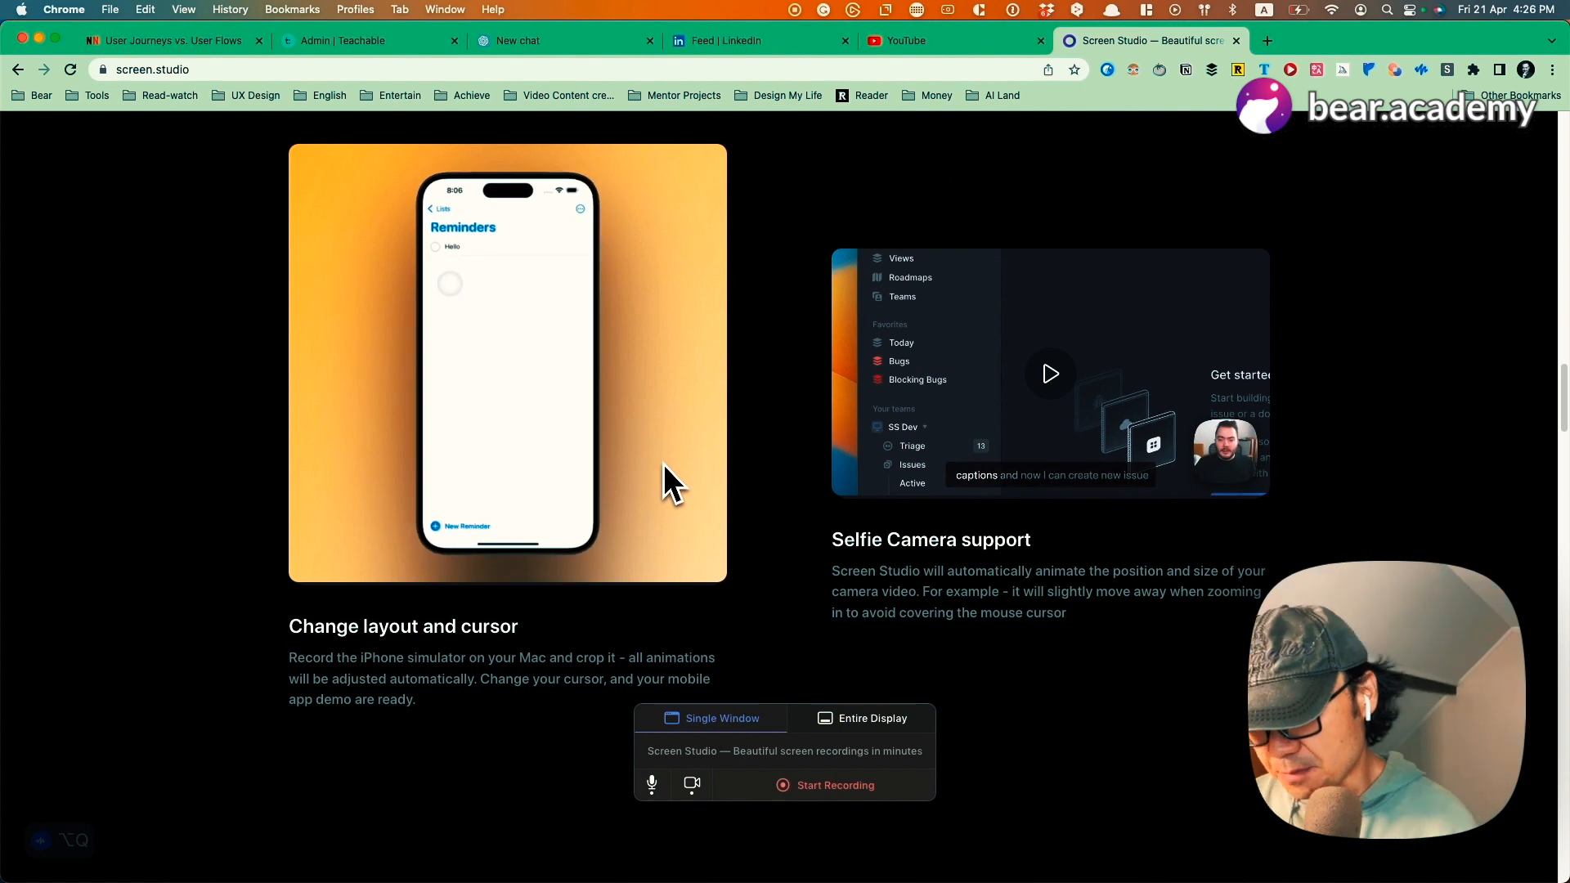
scroll(down, 3)
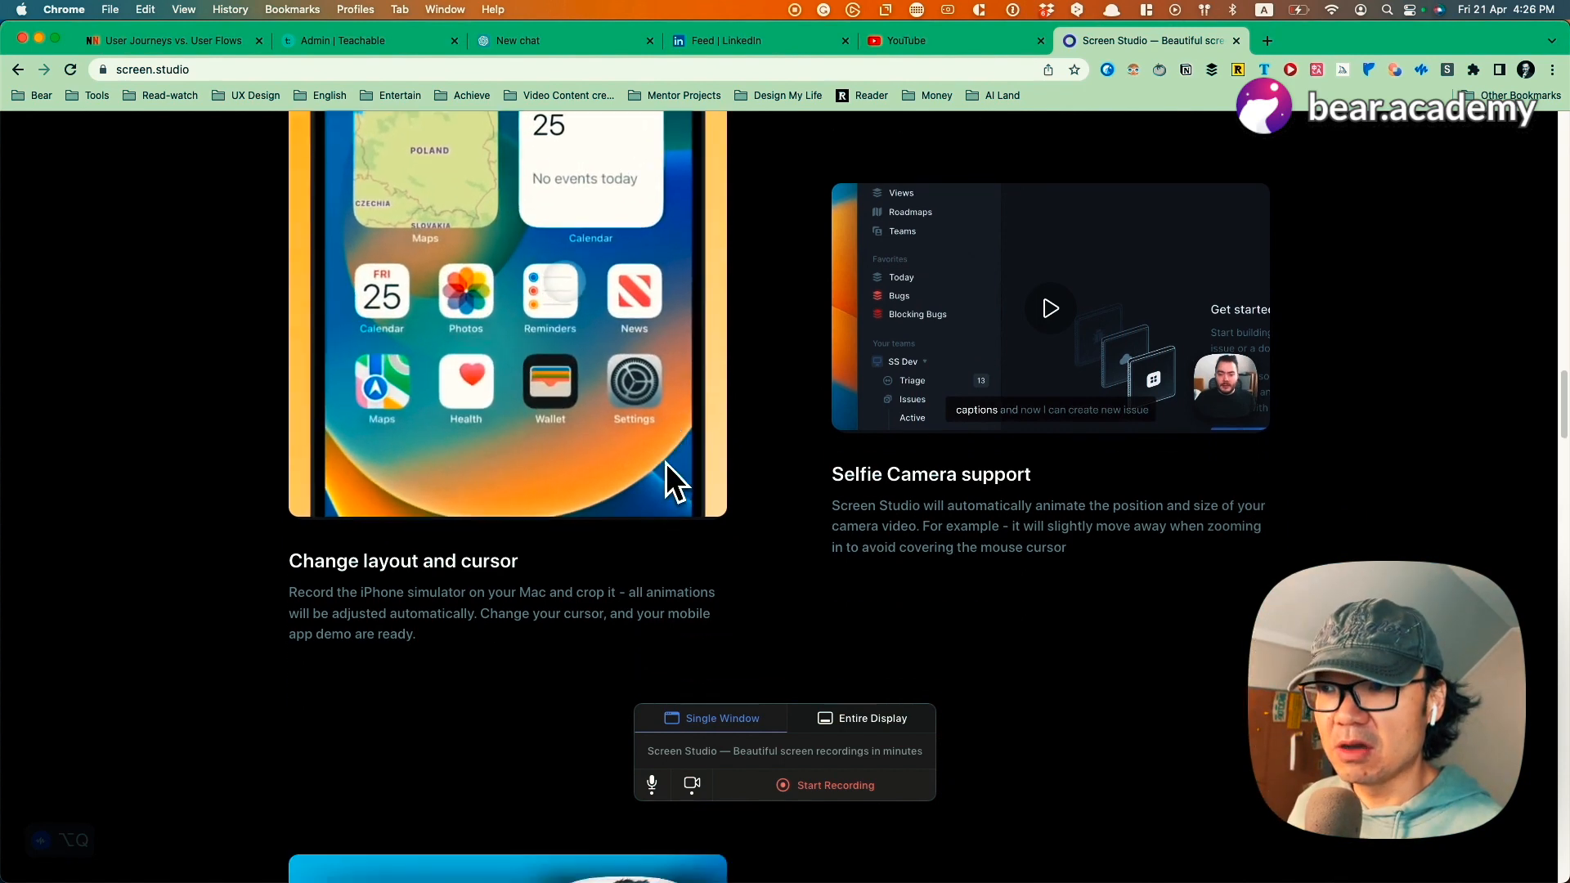
scroll(down, 3)
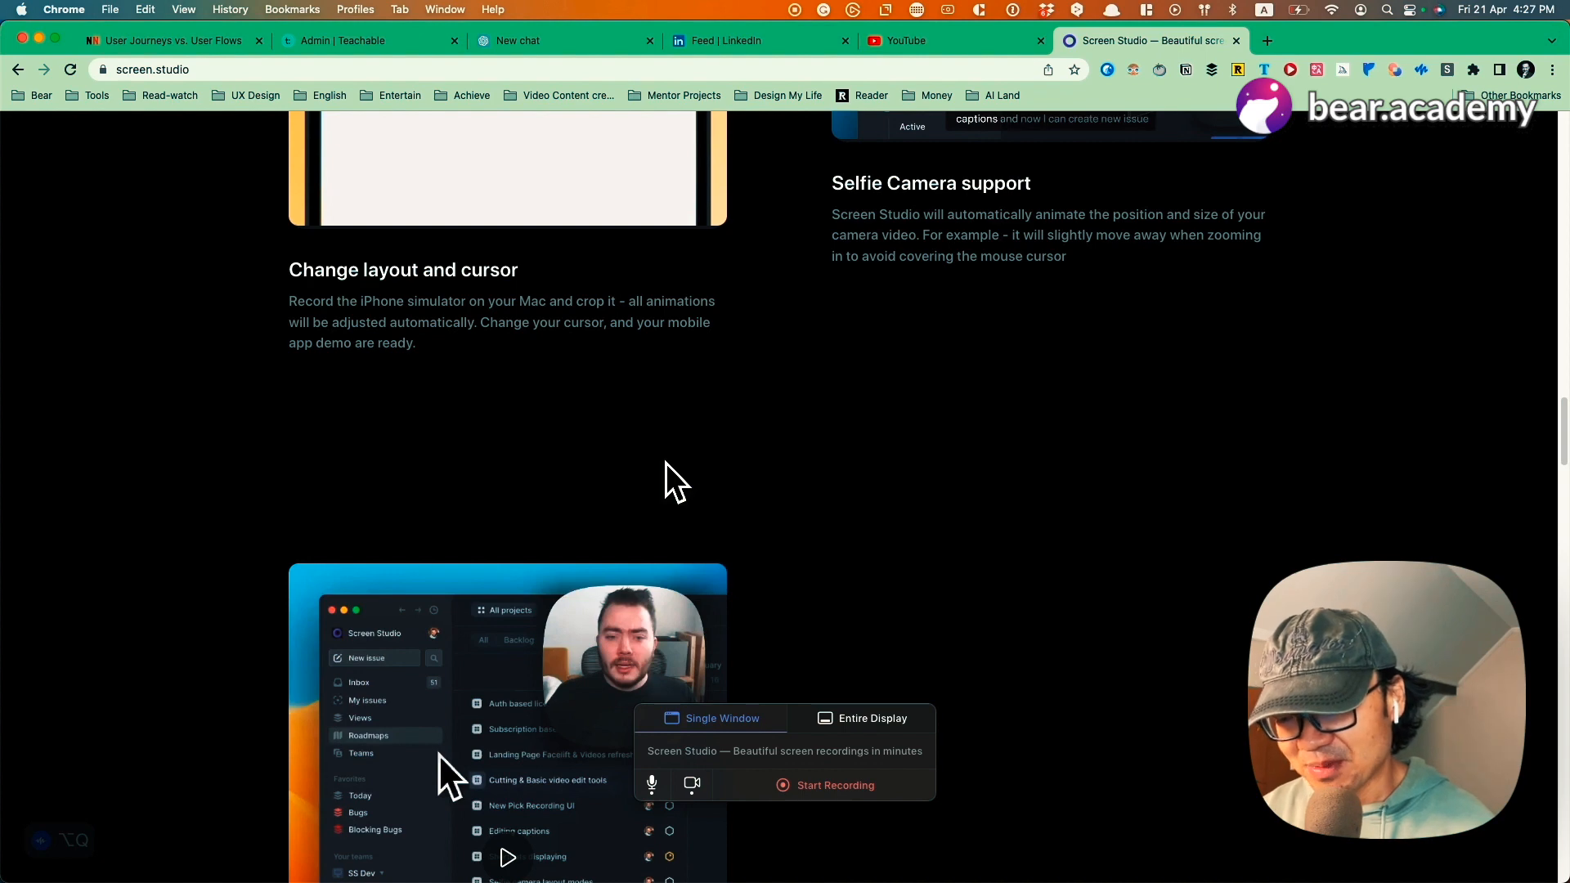
Step: Scroll to the Automatic size balancing demo and on toward pricing and Q&A
scroll(down, 3)
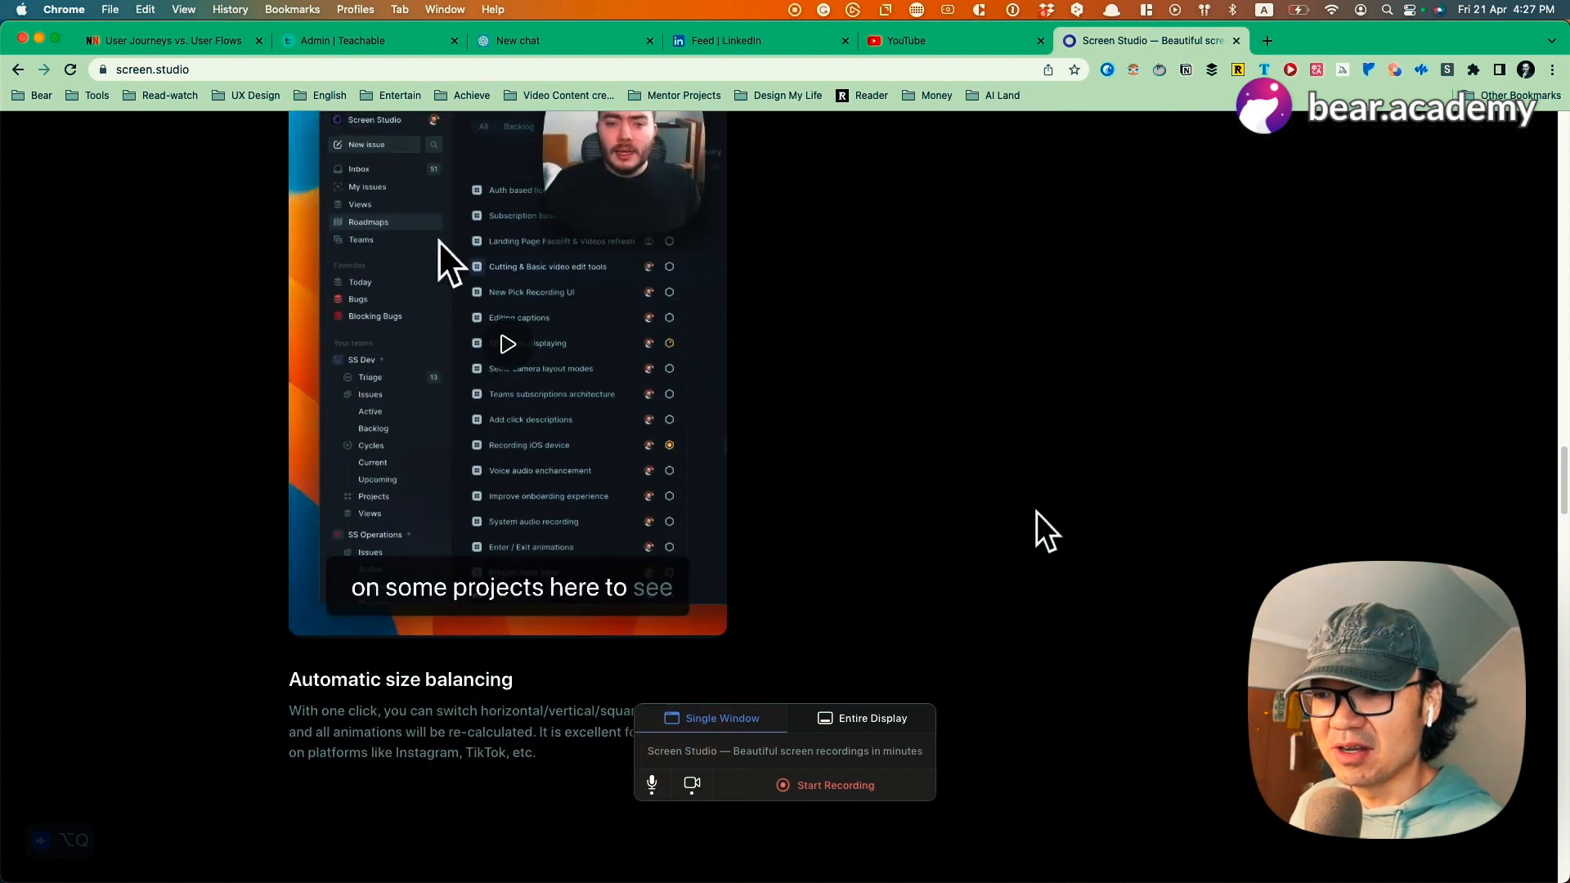
scroll(down, 3)
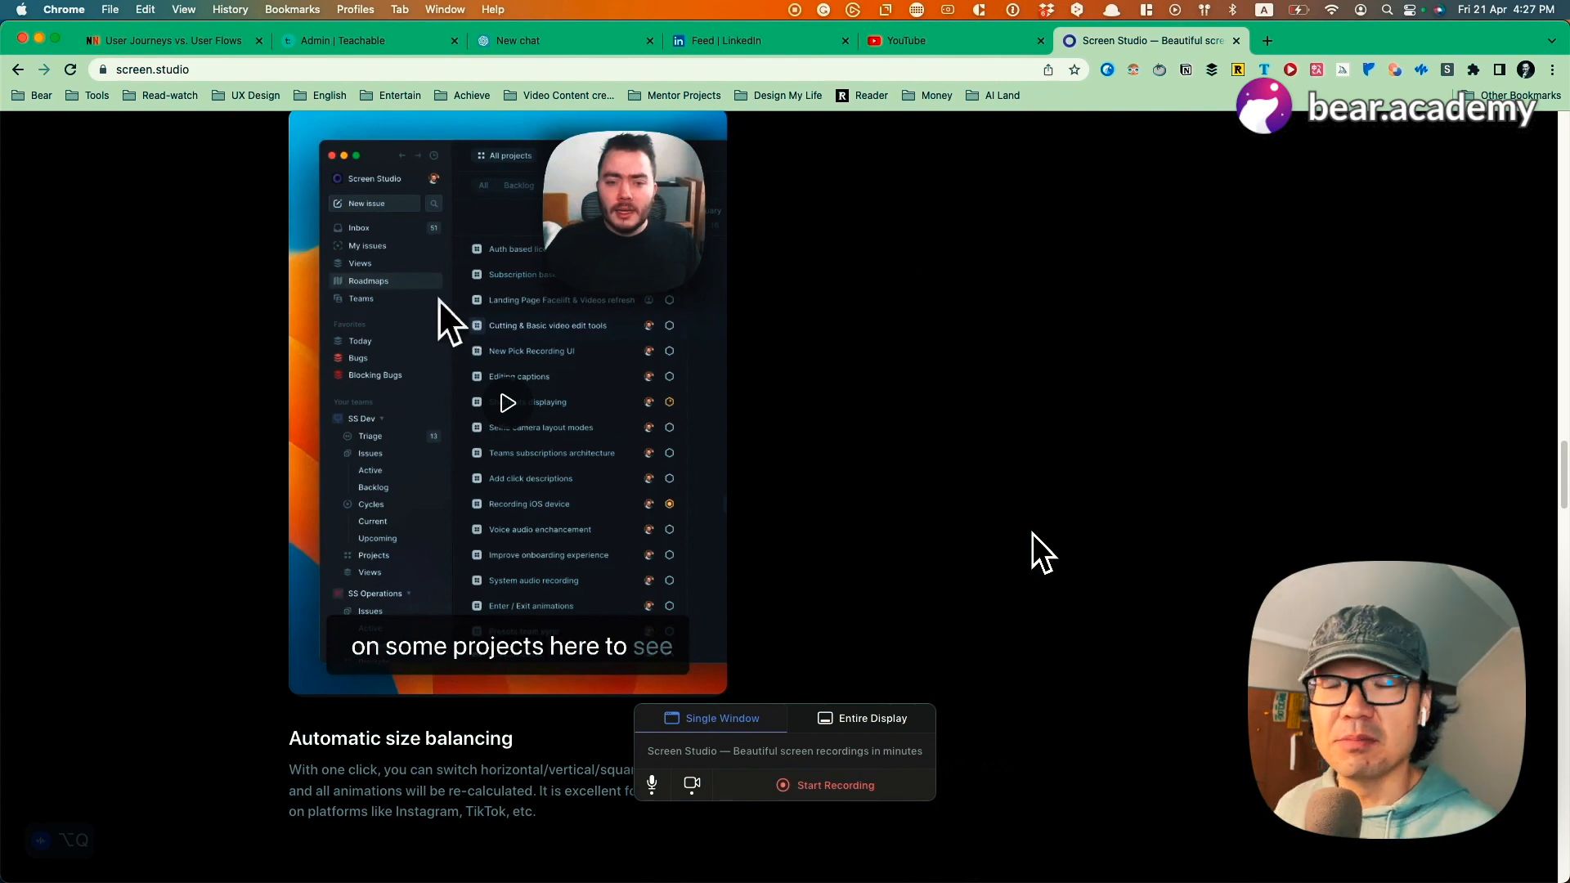
mouse_move(1037, 556)
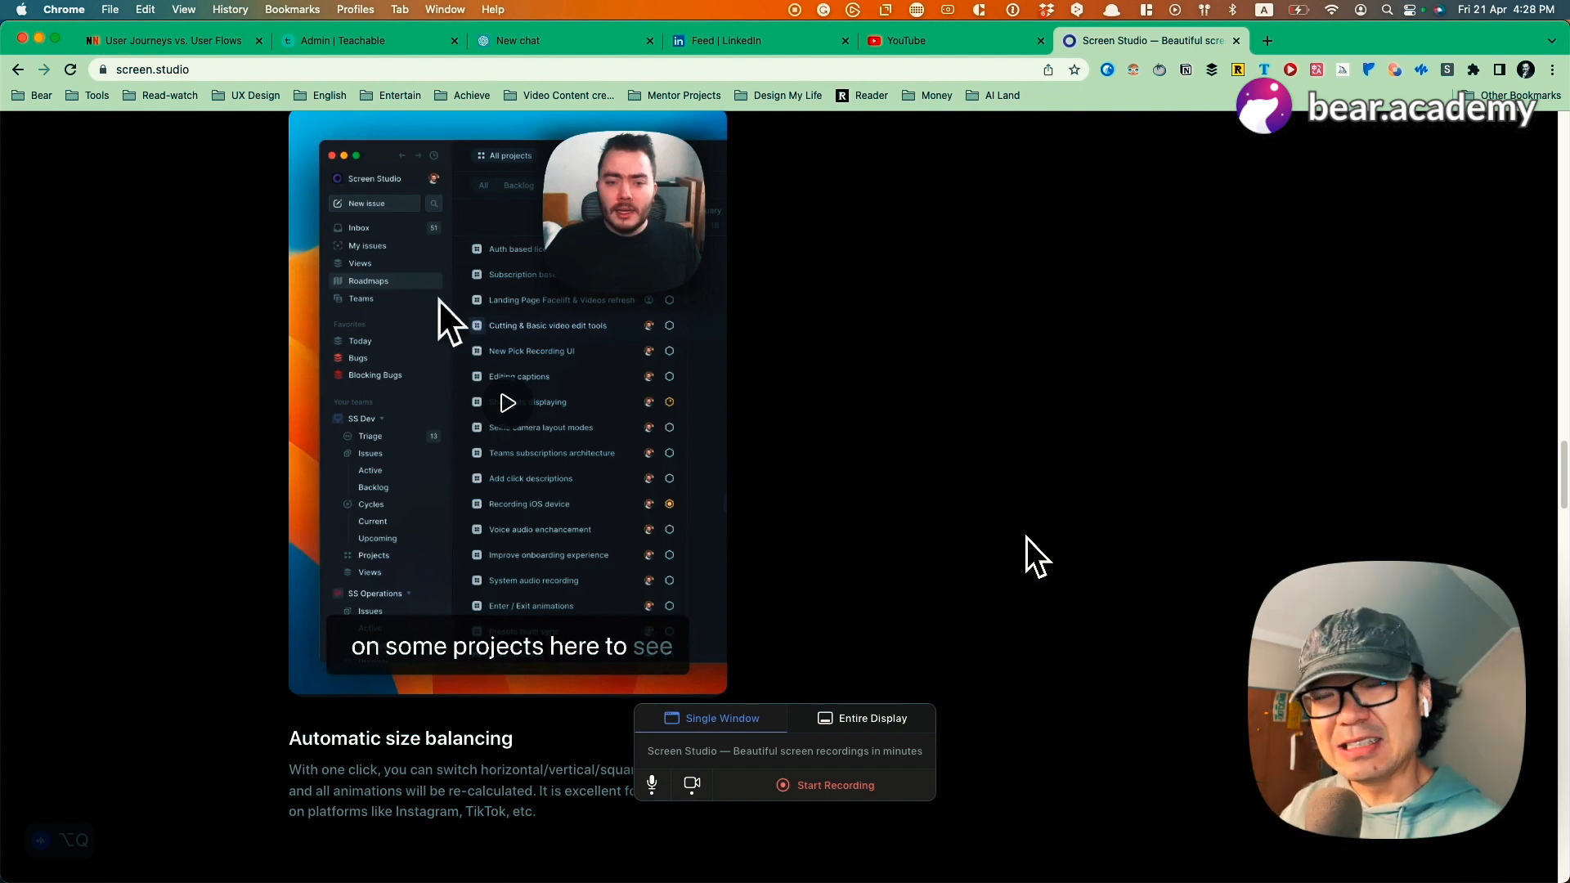
mouse_move(1047, 546)
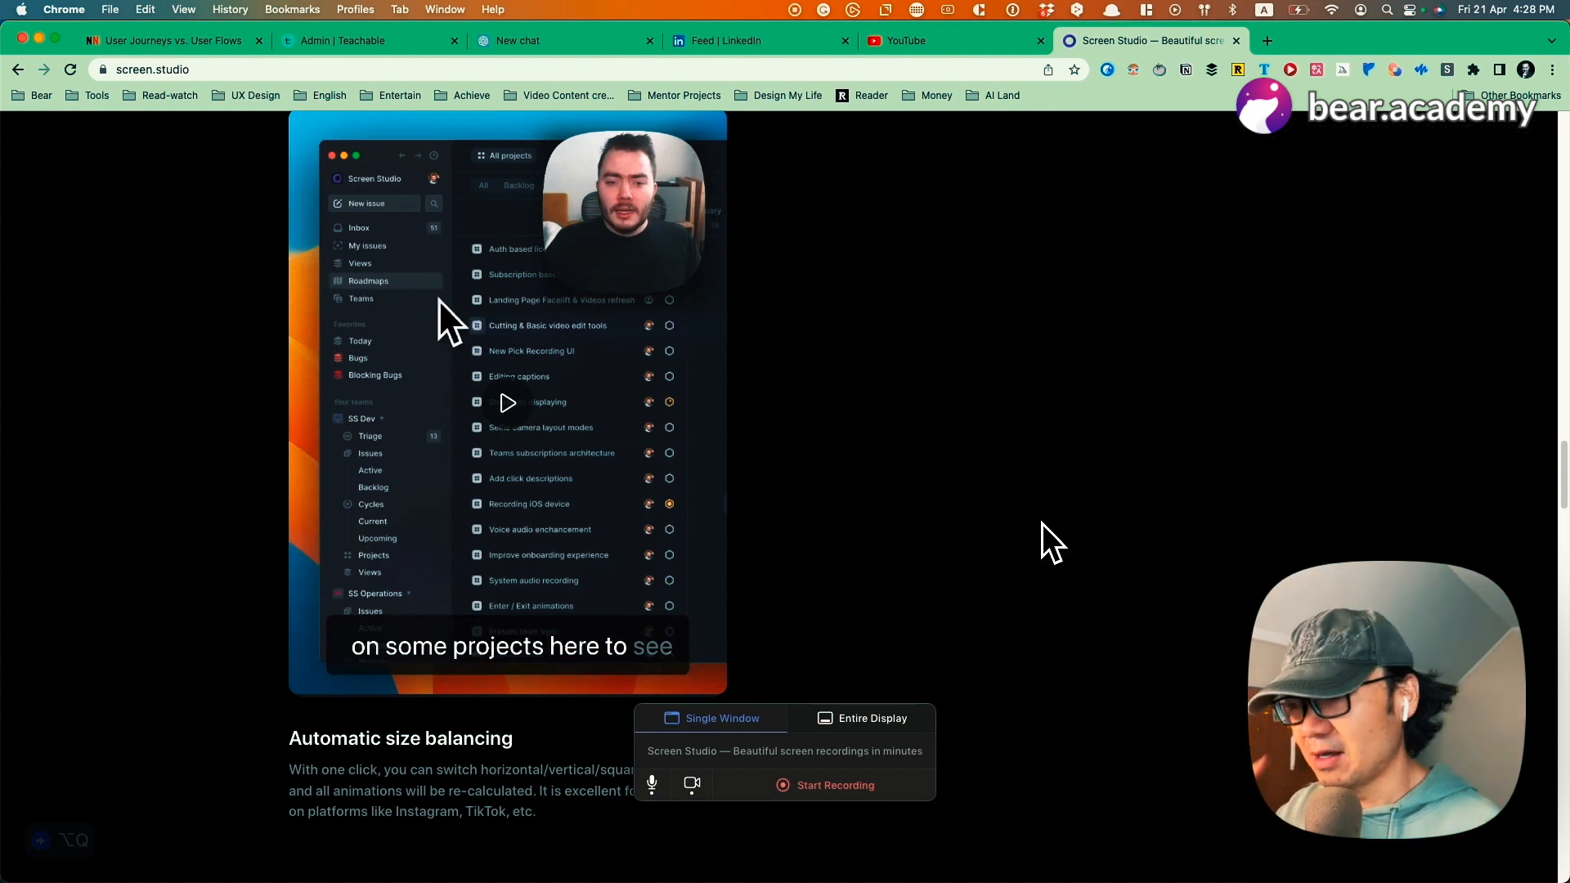
scroll(down, 3)
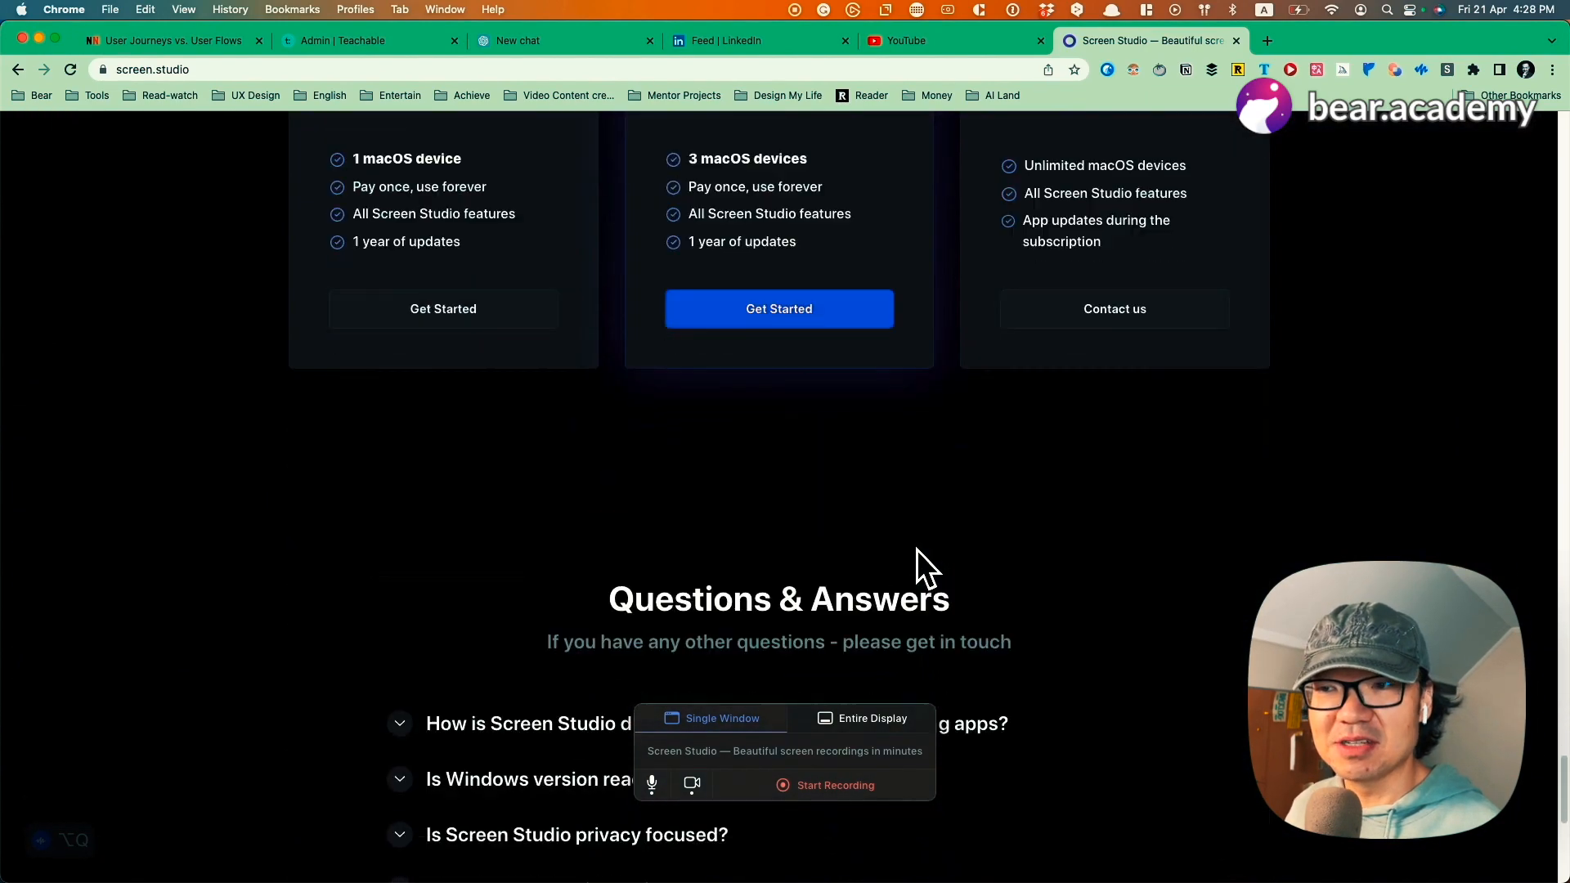
Step: Reach the site footer and move into the Roadmap's in-progress features
scroll(down, 3)
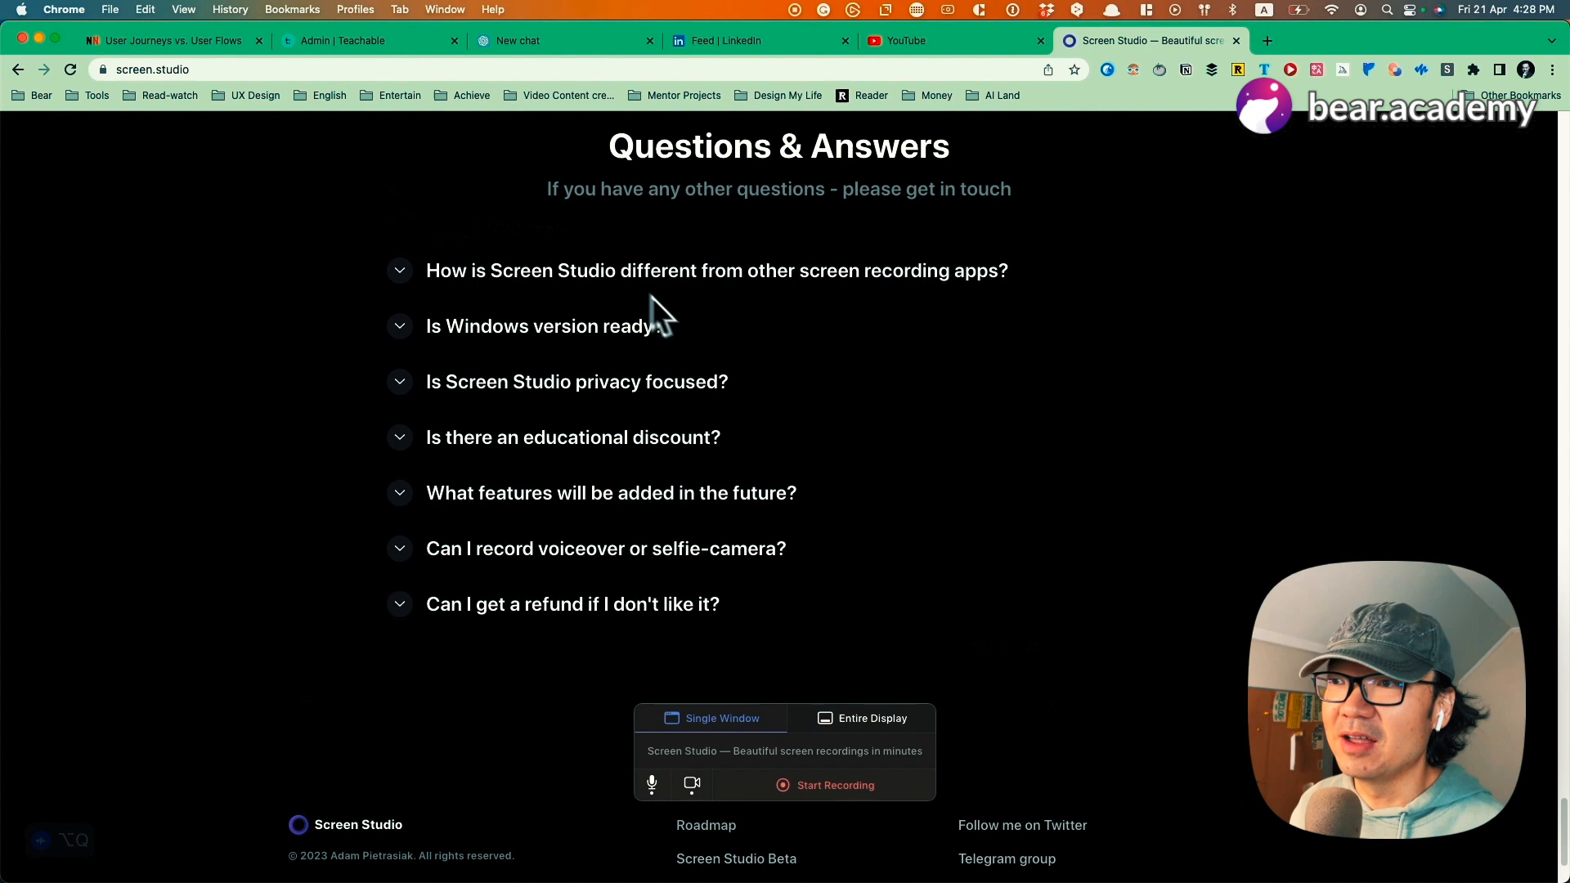
scroll(down, 3)
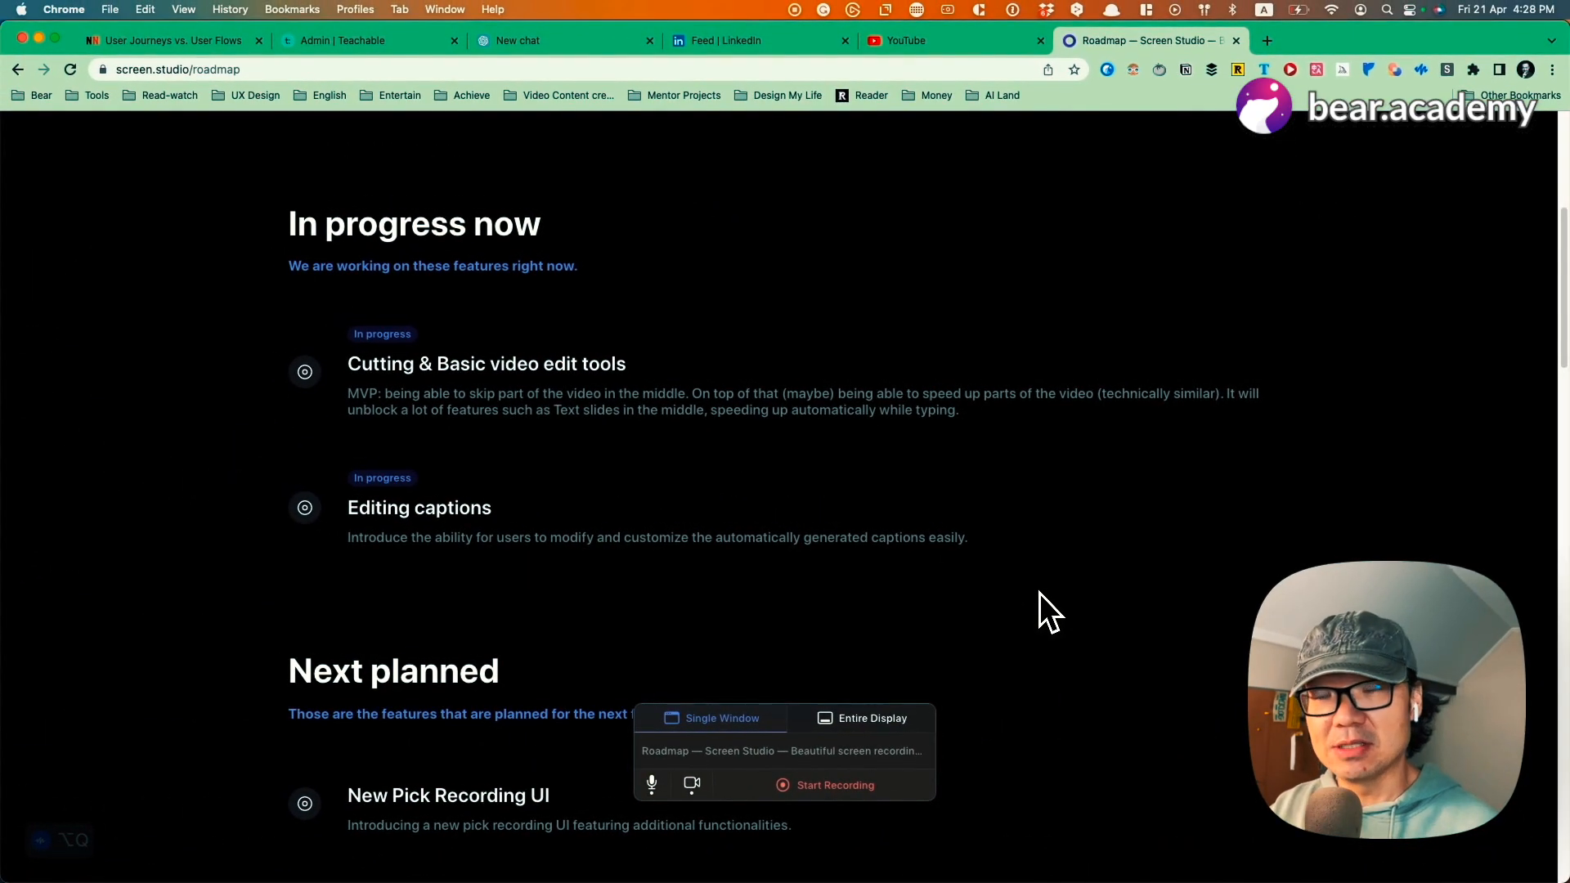
mouse_move(610, 462)
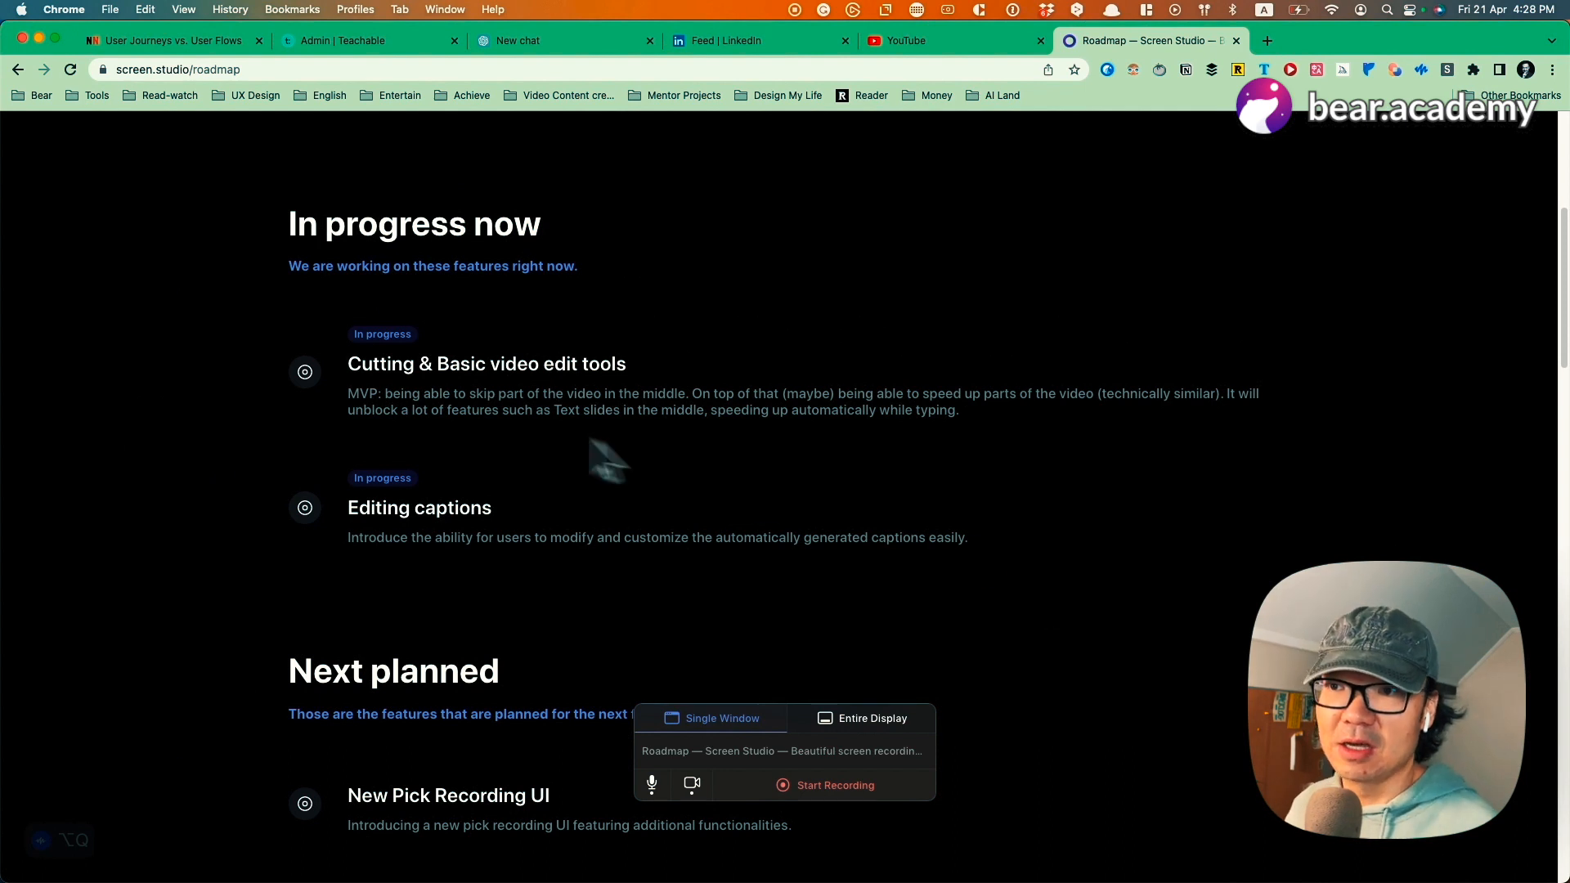
mouse_move(505, 386)
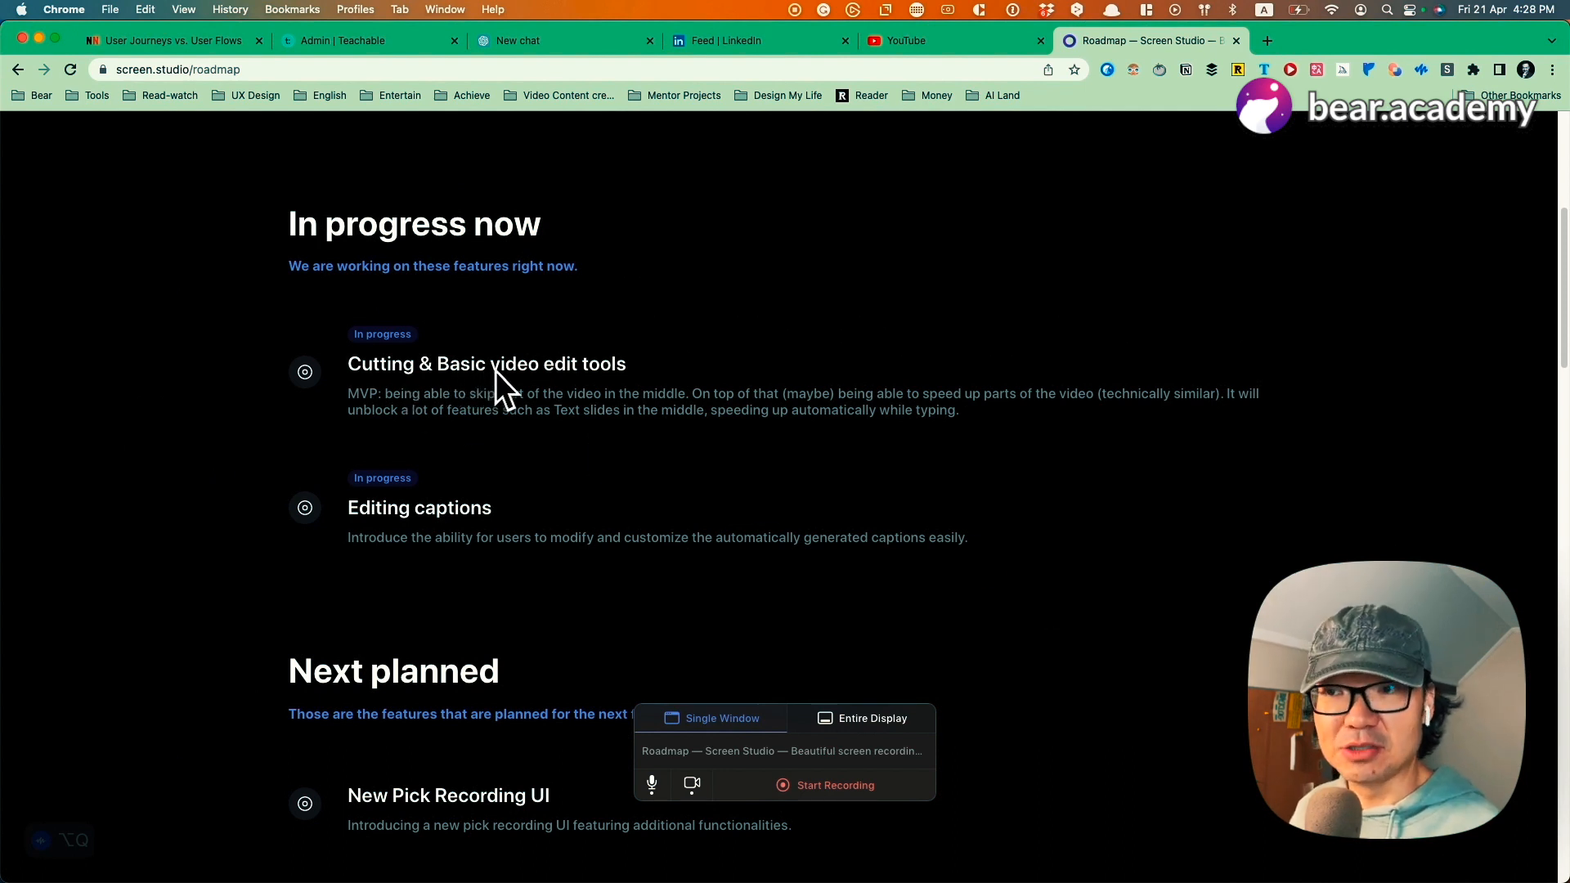
mouse_move(525, 396)
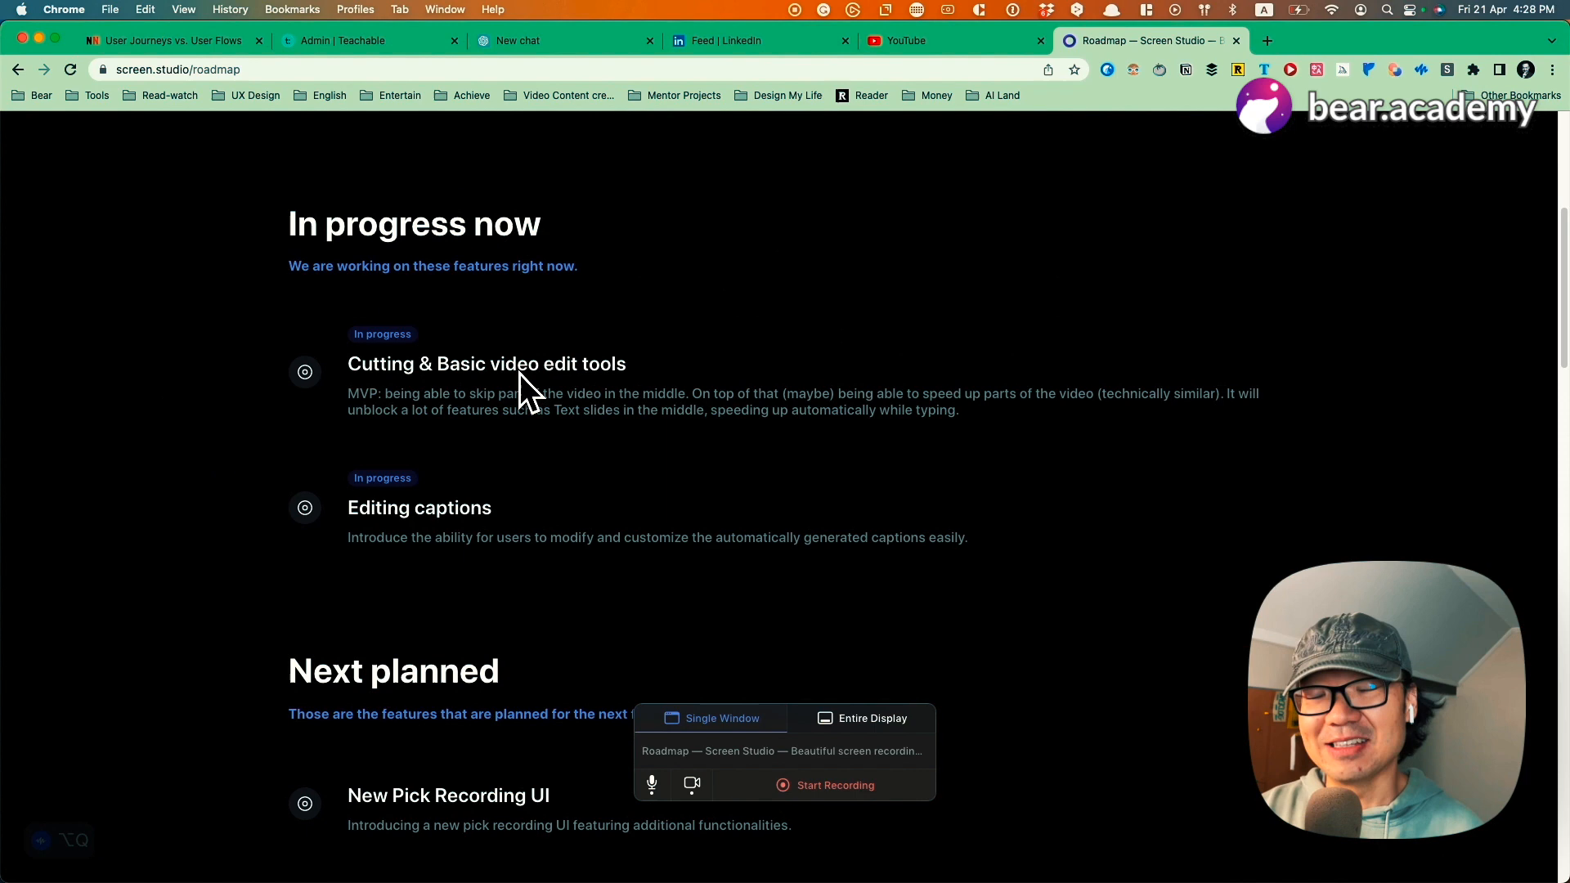
mouse_move(530, 410)
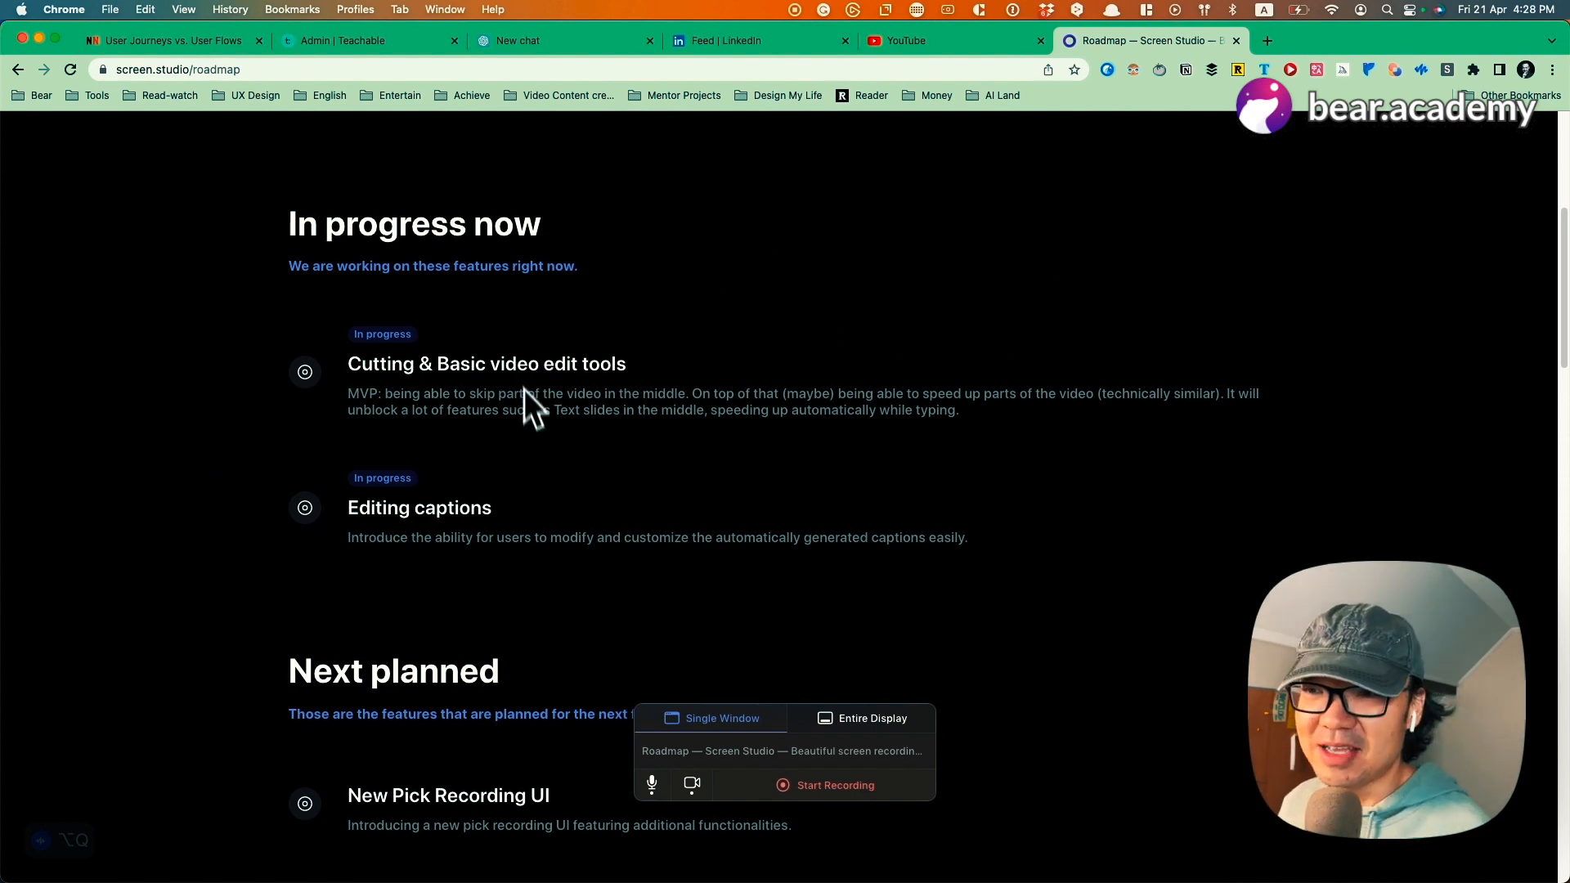
scroll(down, 3)
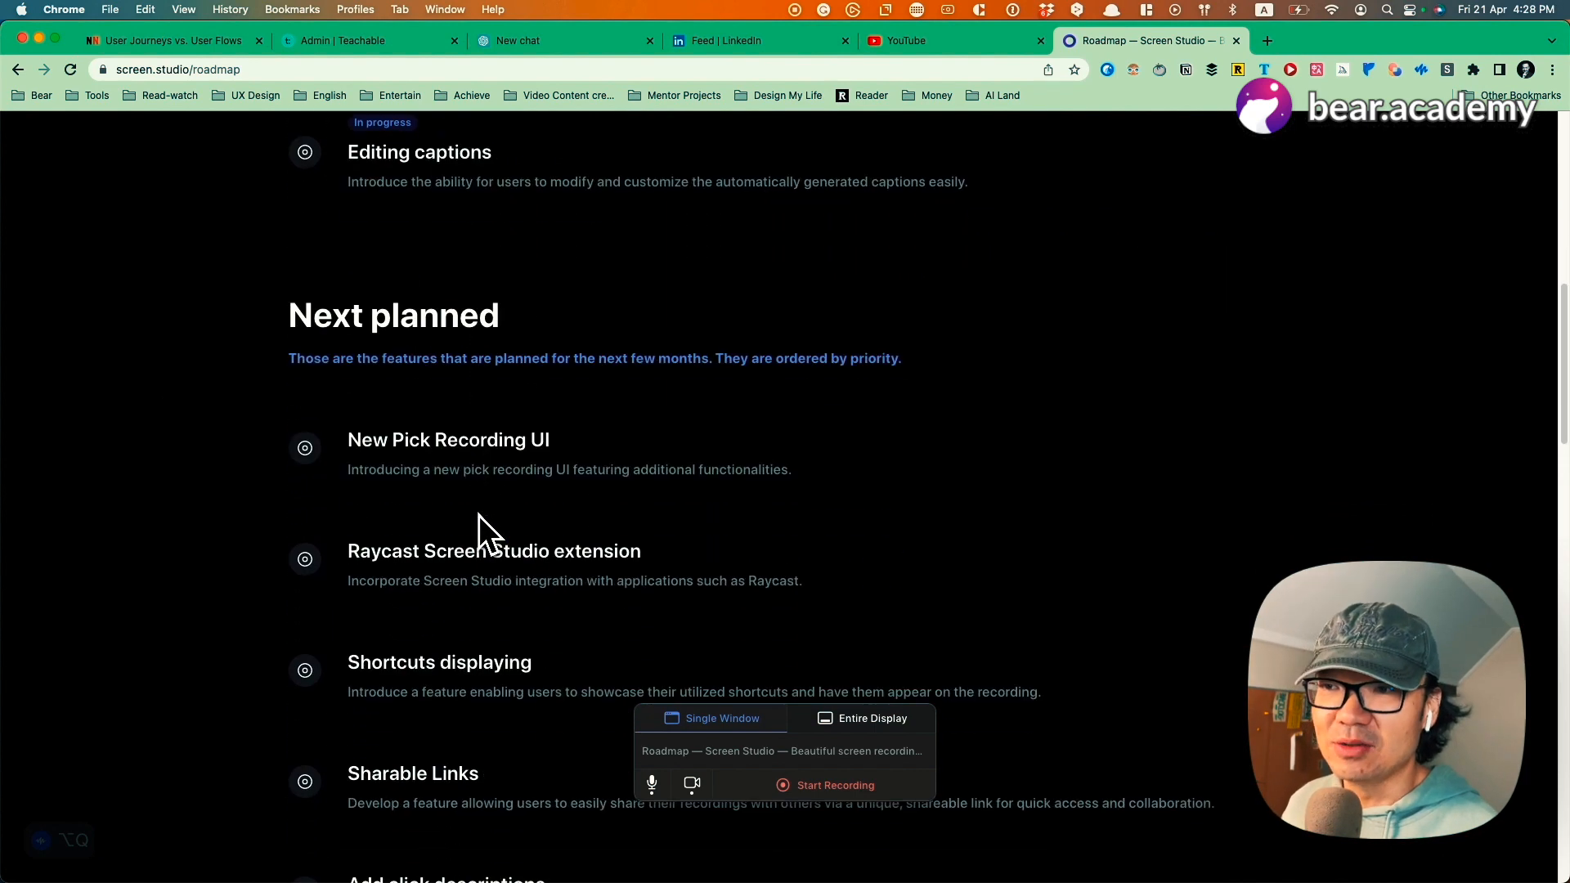
scroll(down, 3)
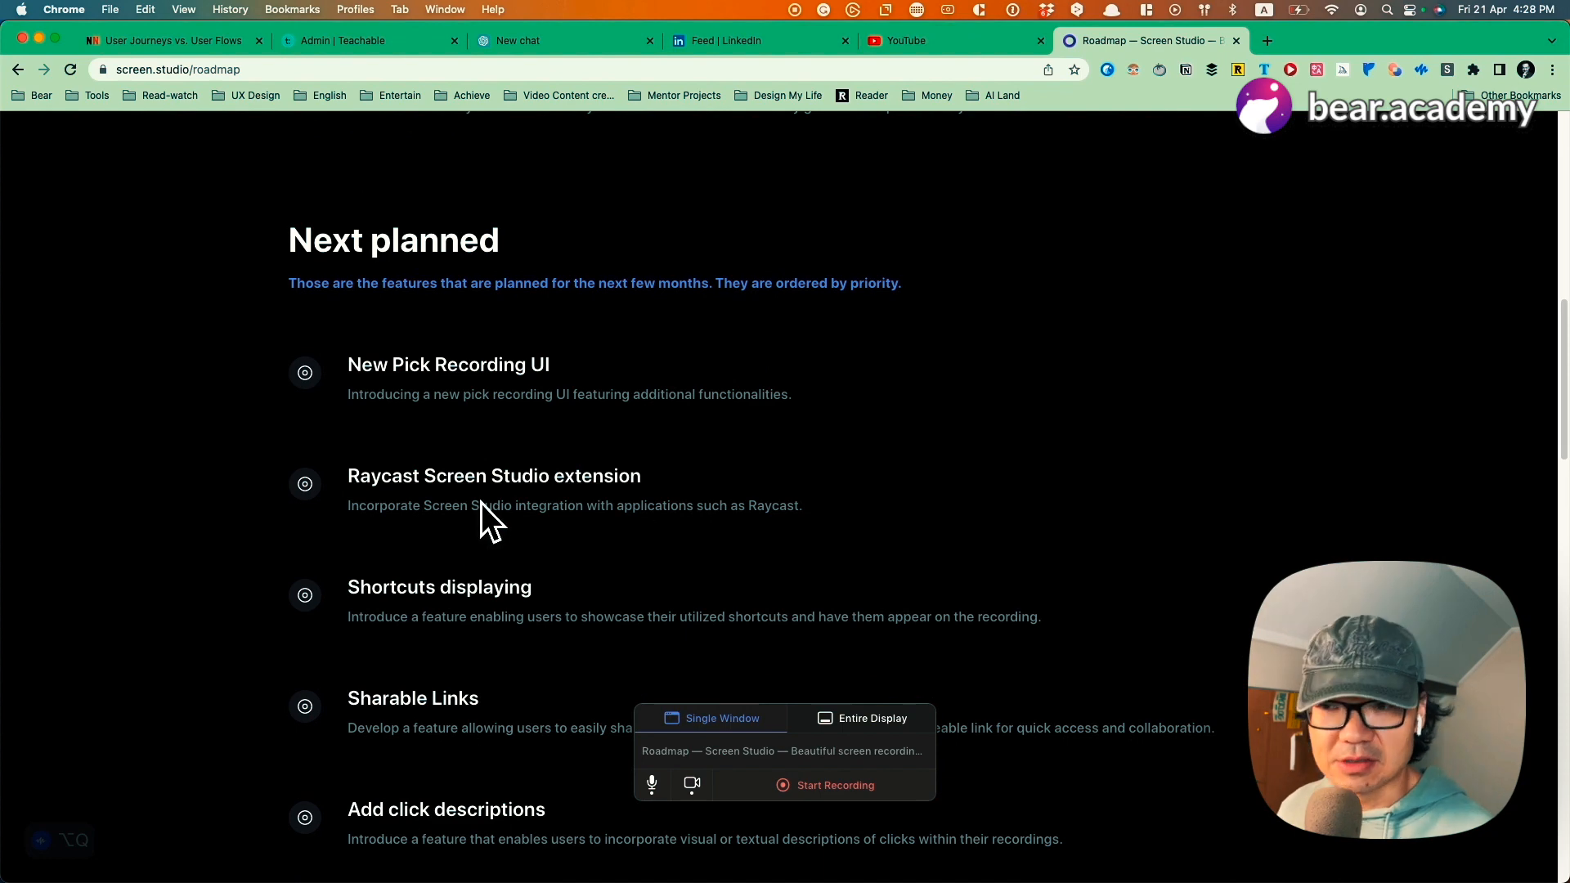
Step: Scroll the roadmap's next-planned features to Full text slides and system audio recording
scroll(down, 3)
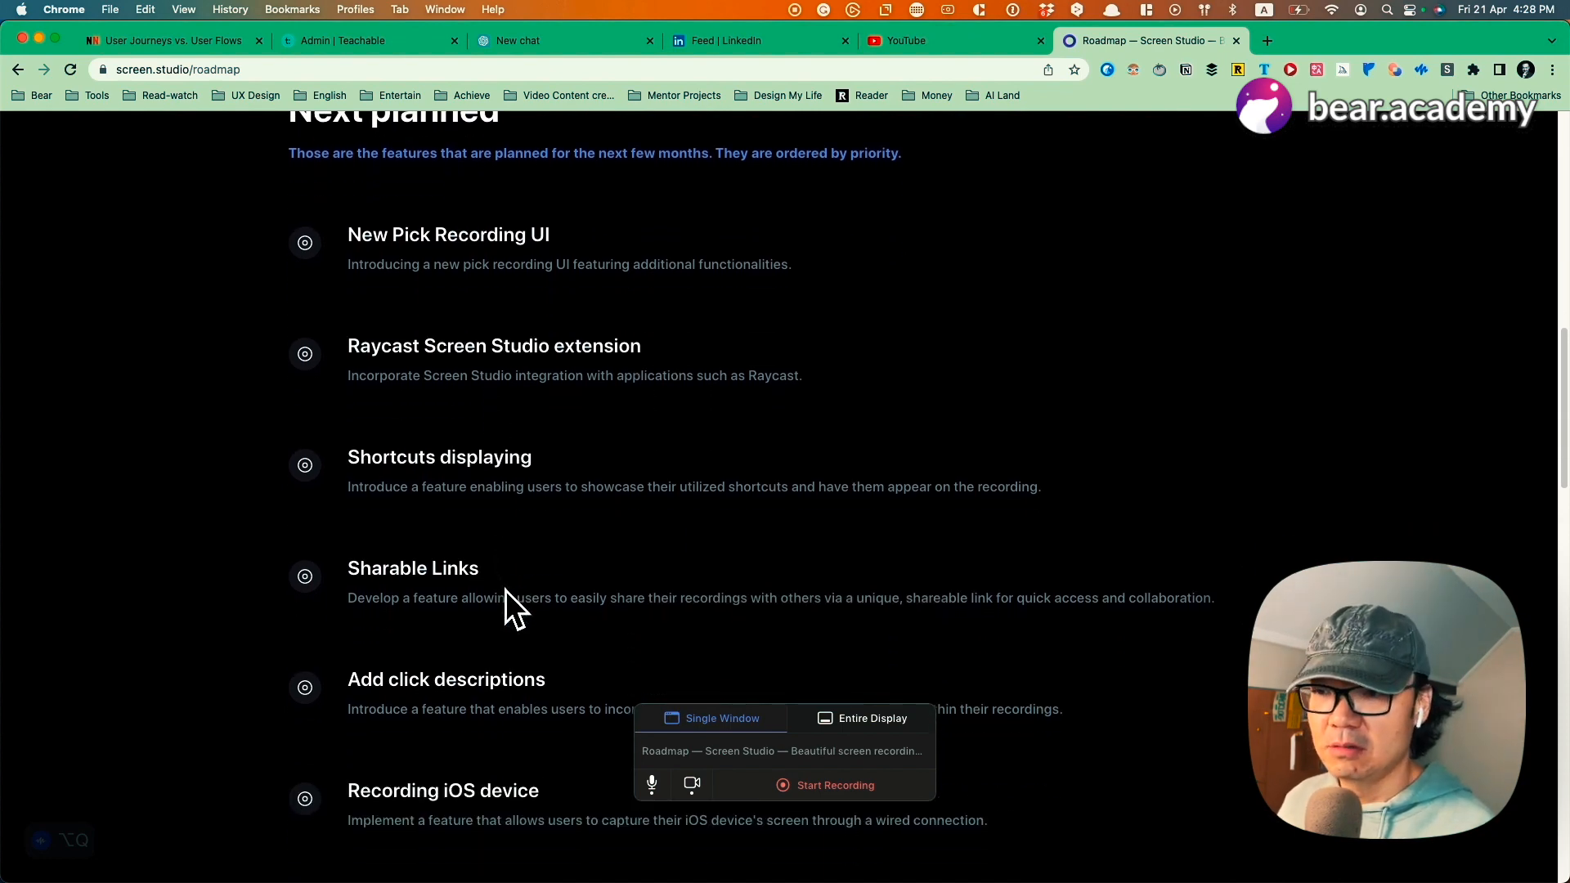
scroll(down, 3)
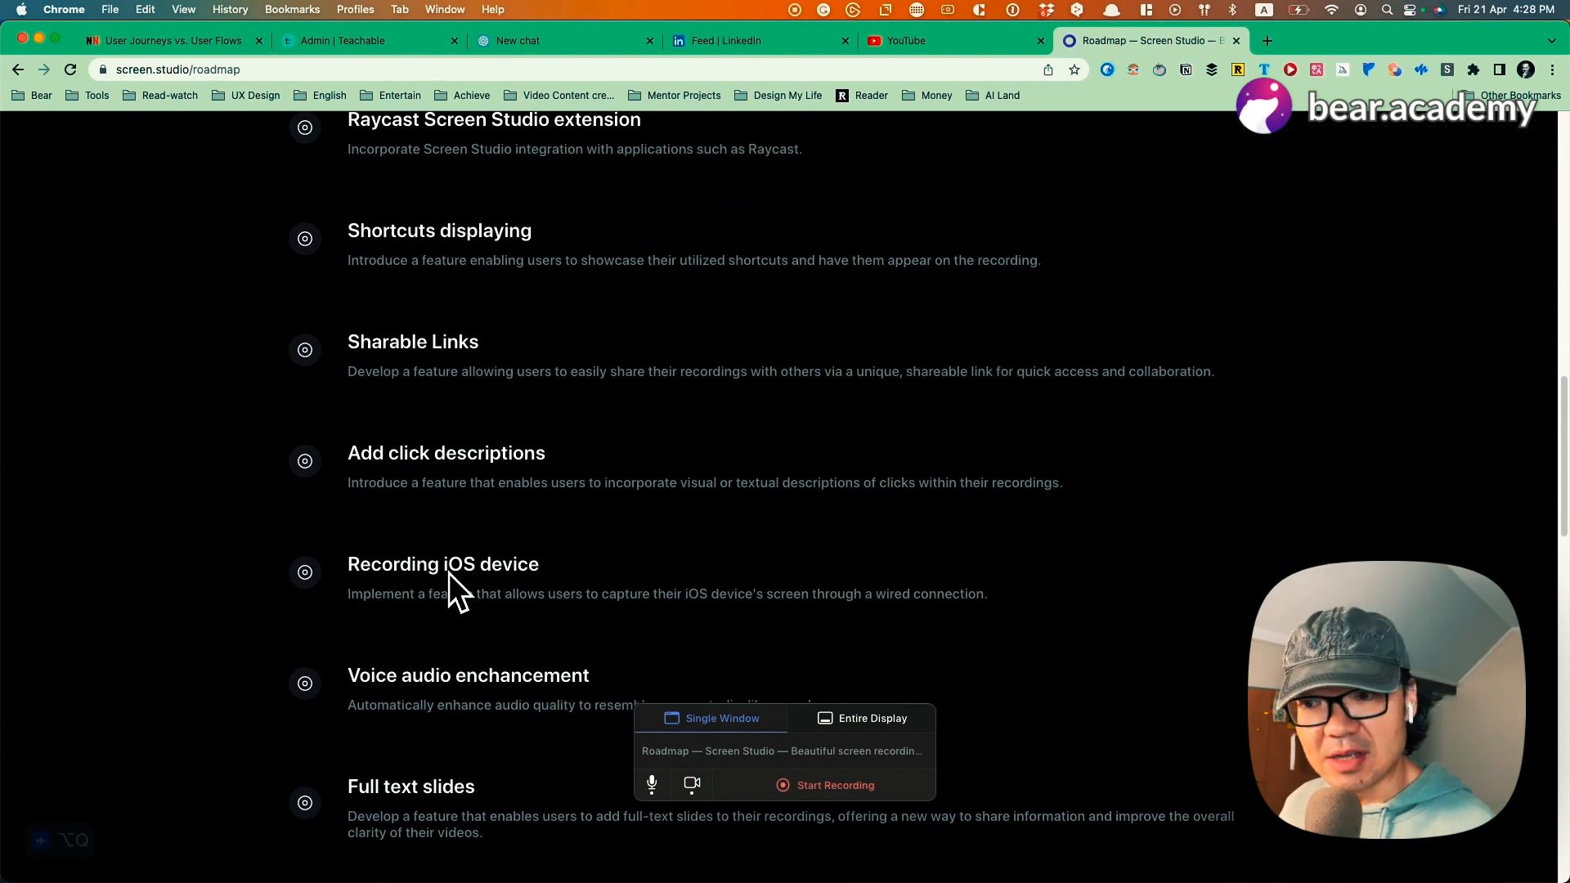
scroll(down, 3)
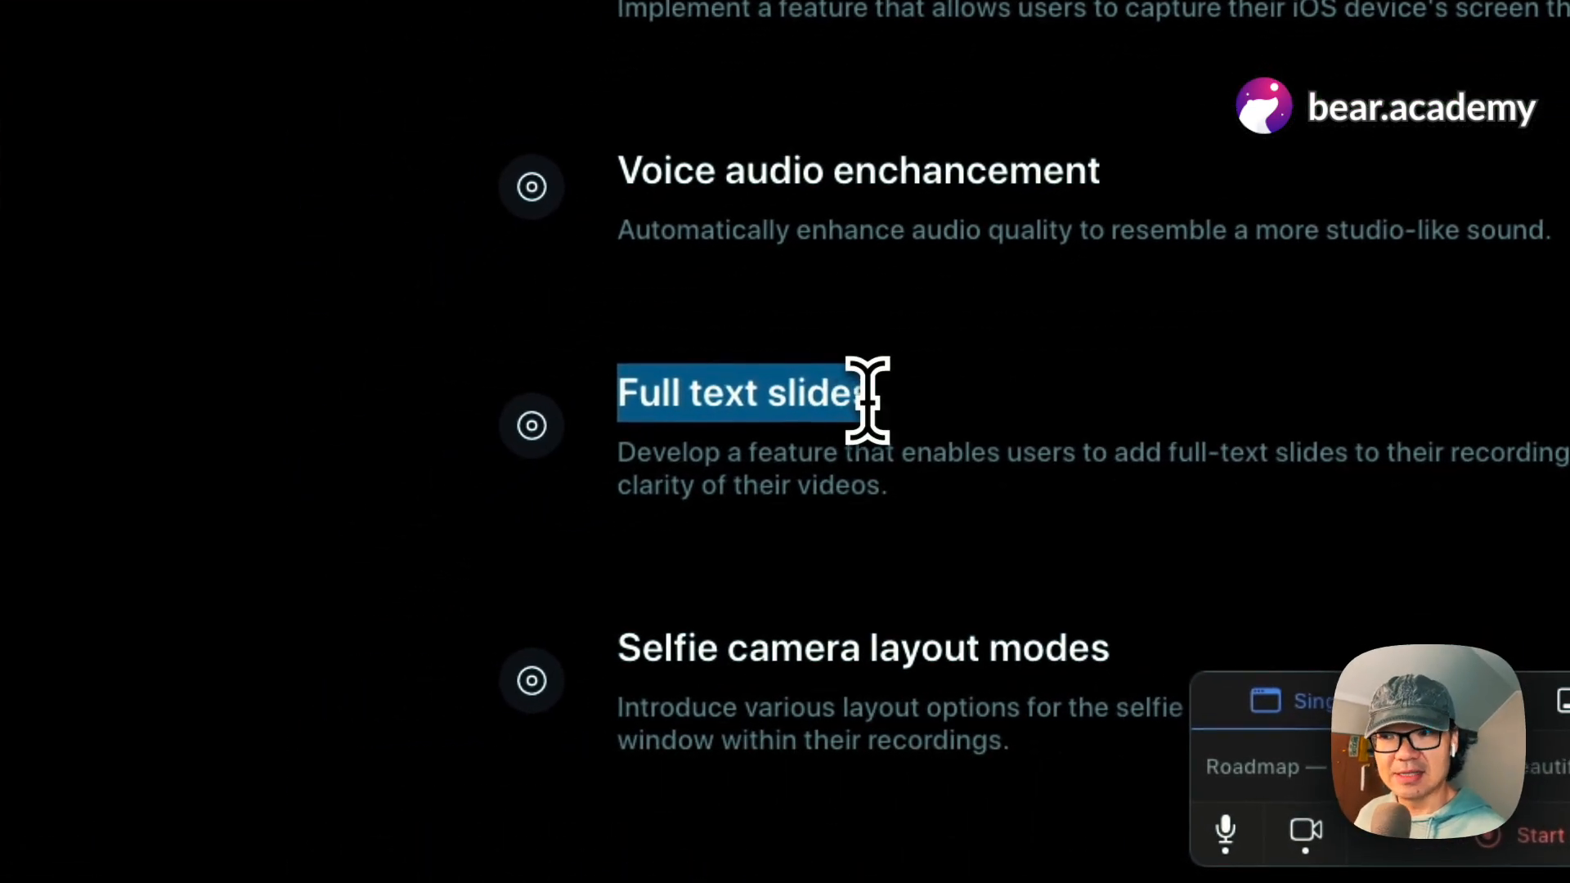
scroll(down, 3)
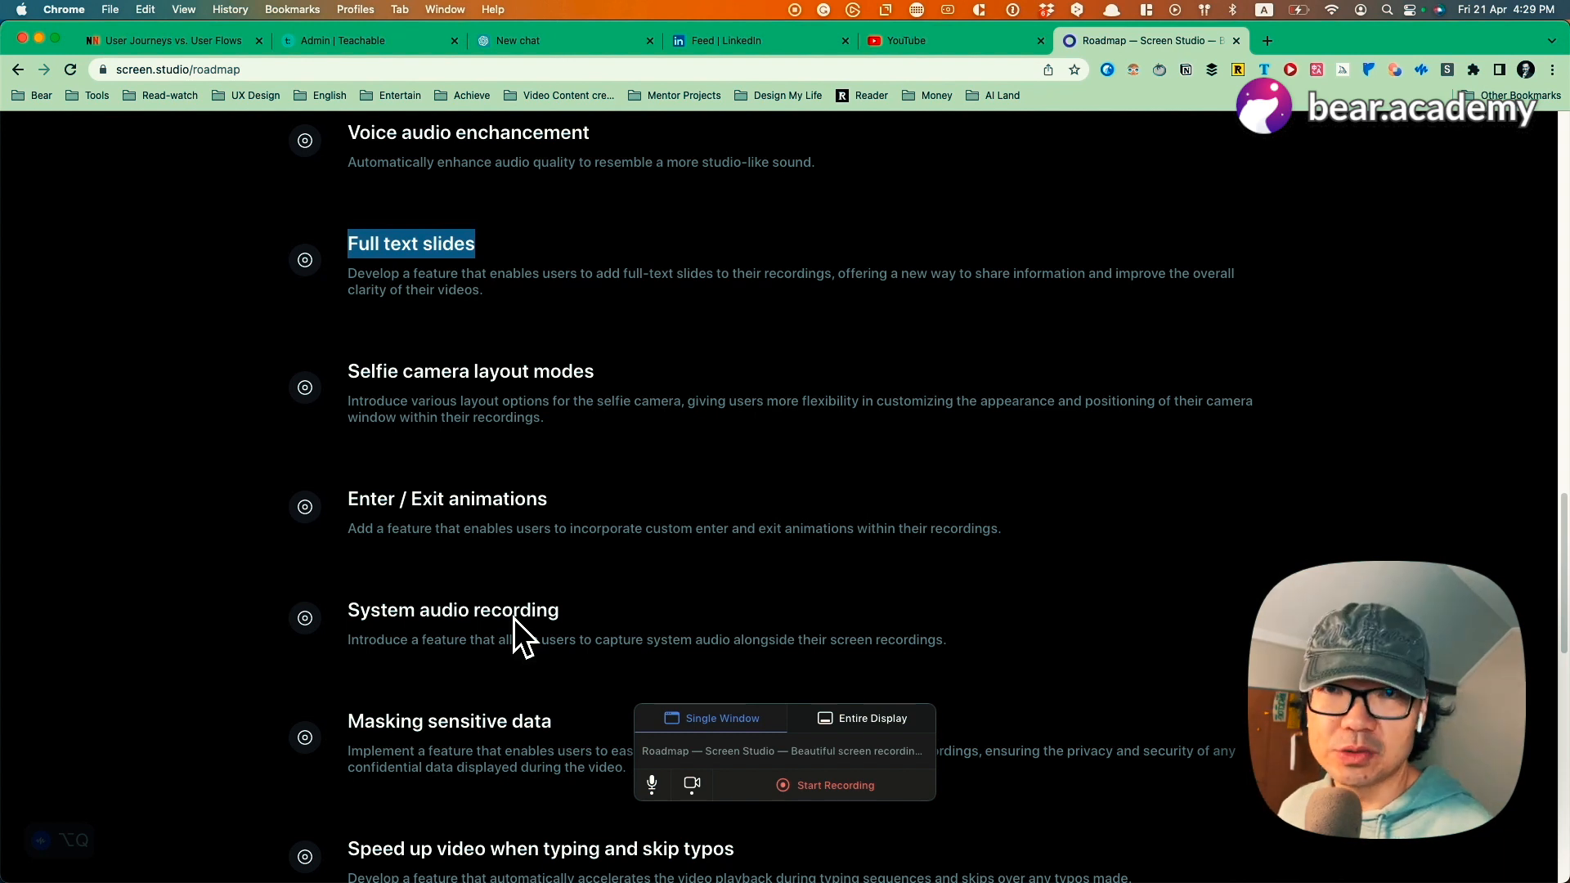
mouse_move(653, 621)
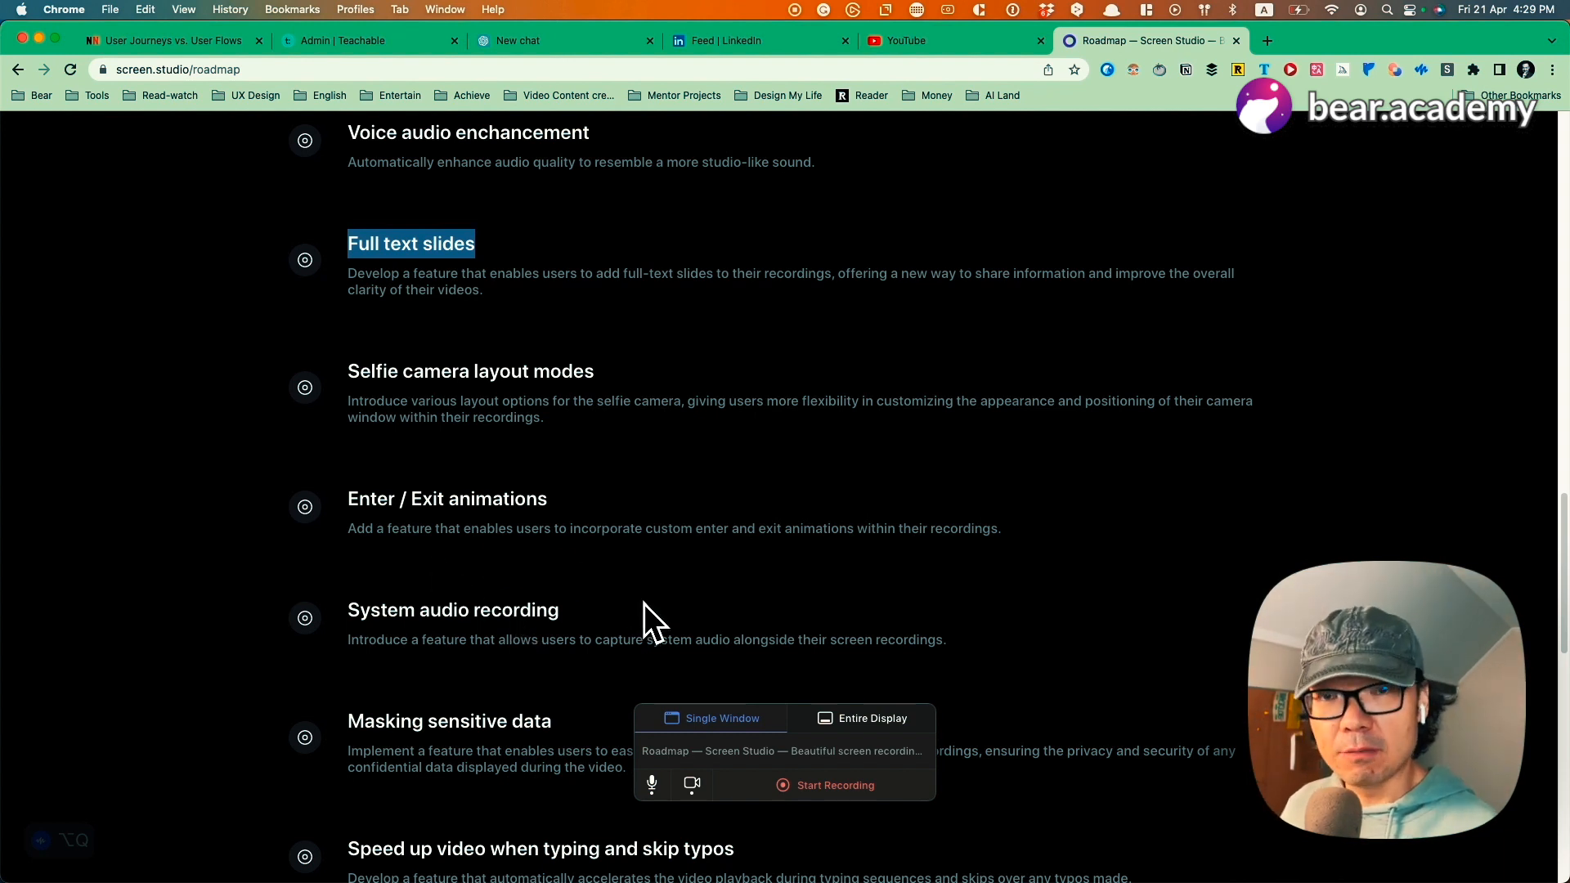